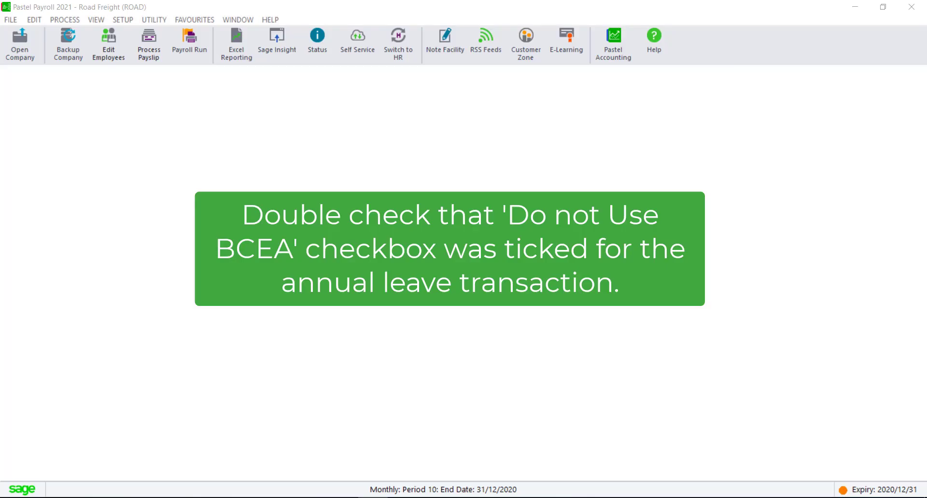
mouse_move(123, 19)
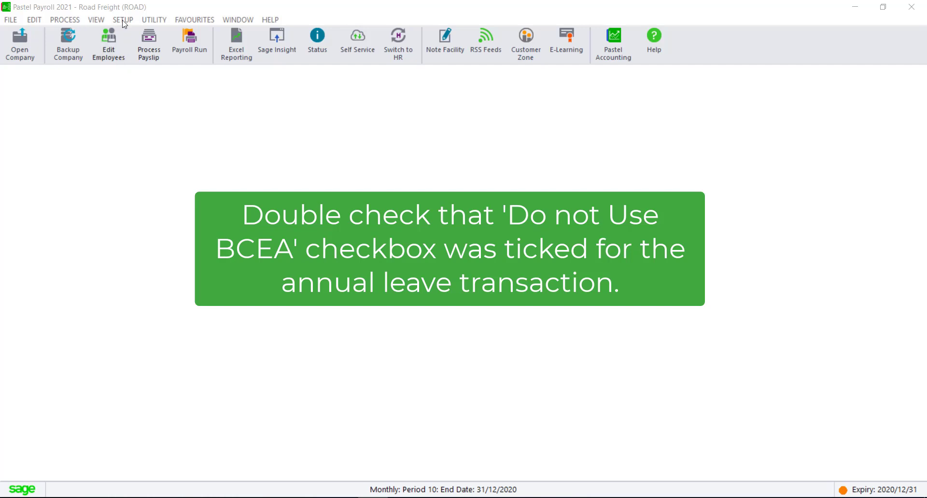
Review the transactions list in Setup Transactions, then close it.
click(124, 19)
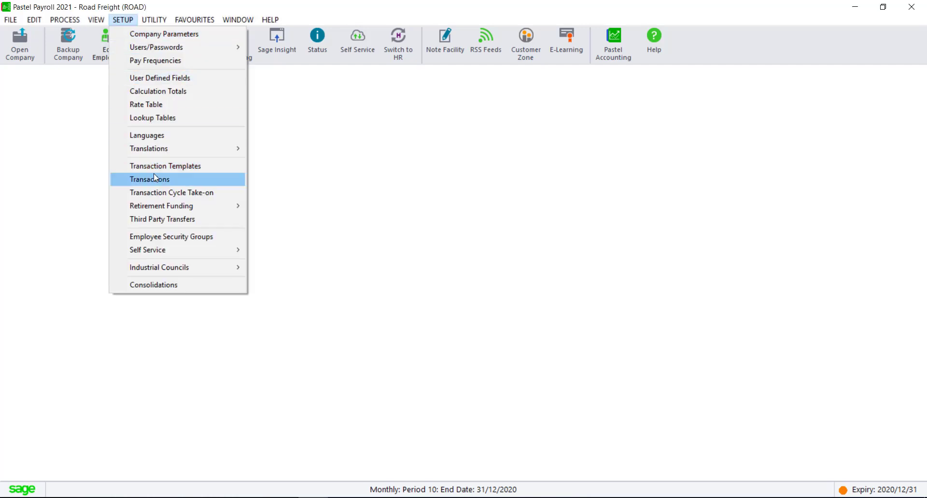
click(149, 179)
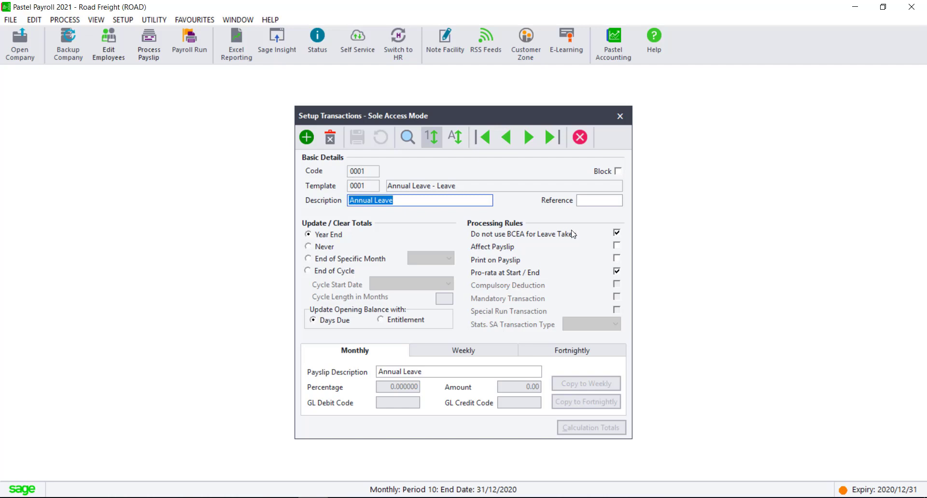
mouse_move(611, 234)
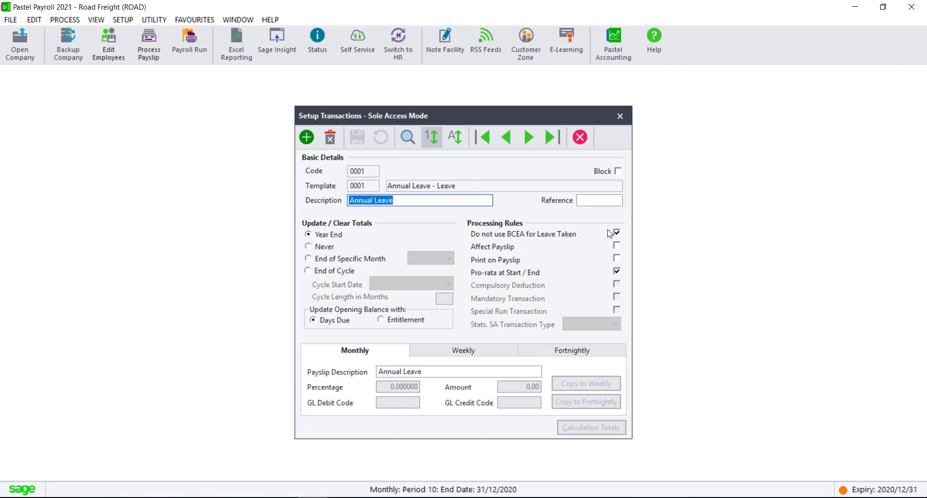
click(620, 115)
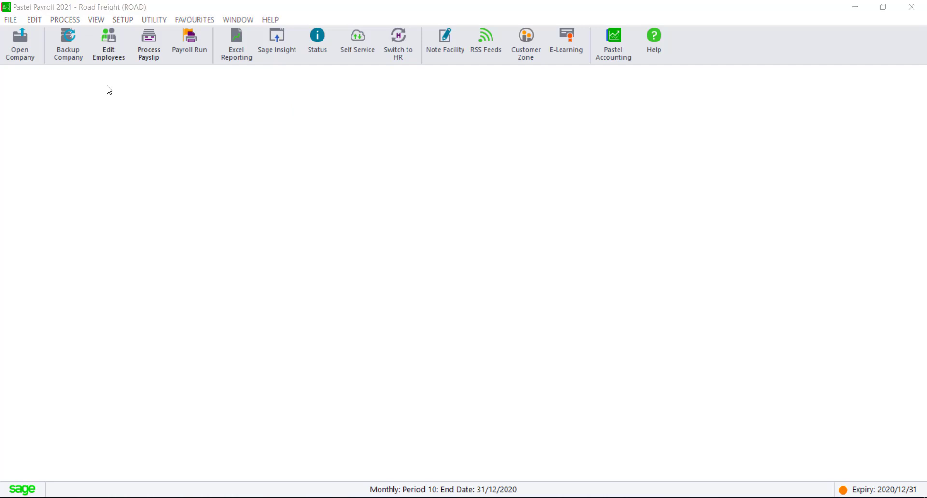
Start the Monthly Analysis report with Show All Employees selected.
click(96, 20)
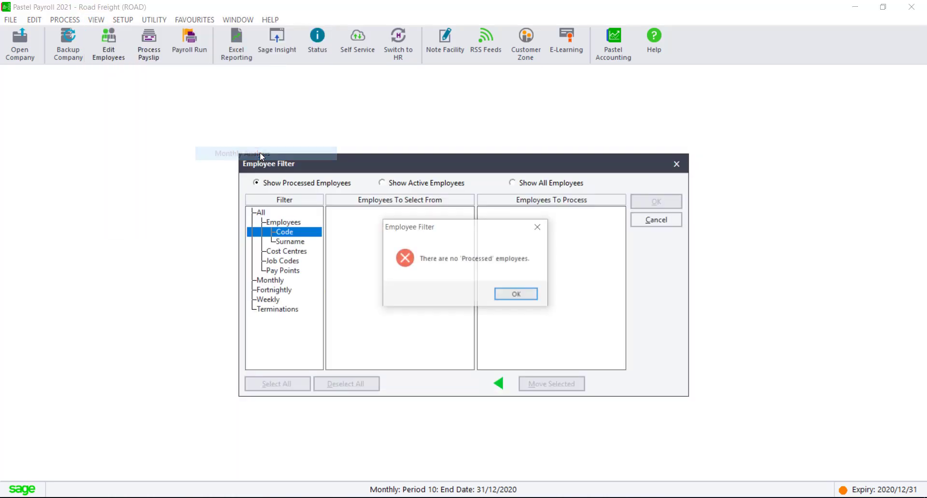
click(515, 293)
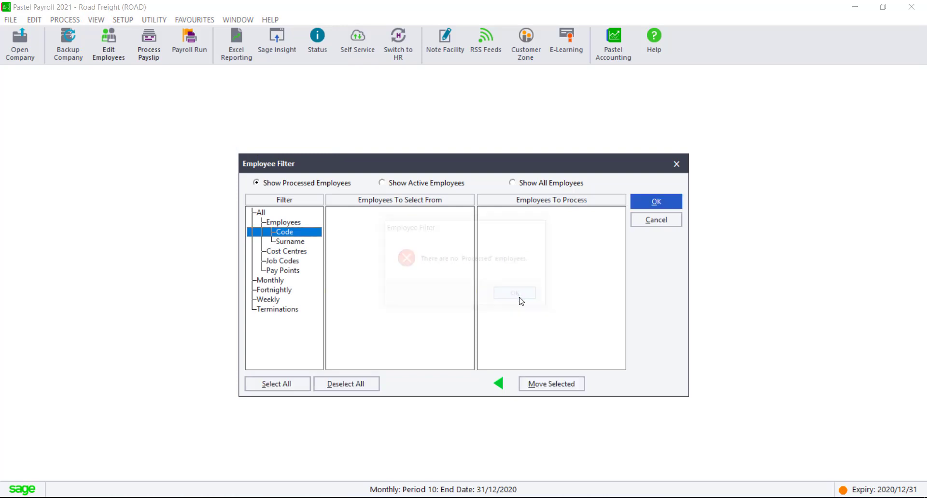
click(512, 182)
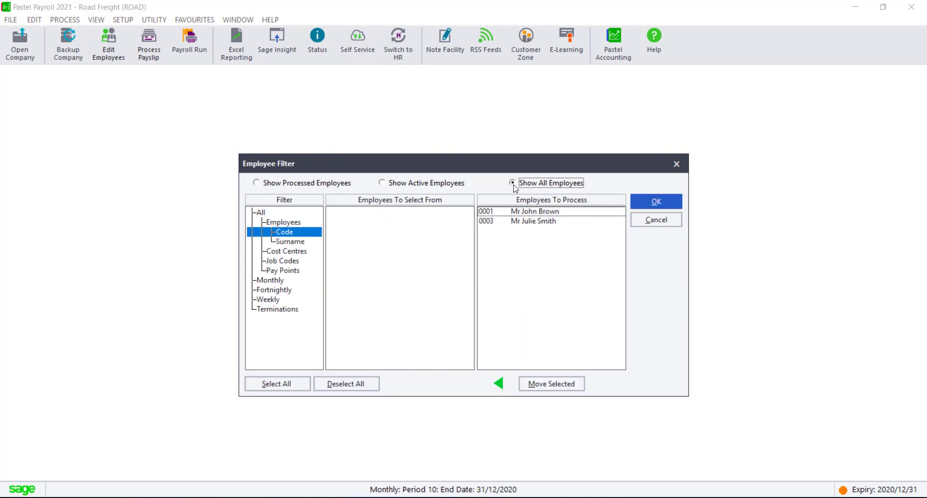
click(512, 182)
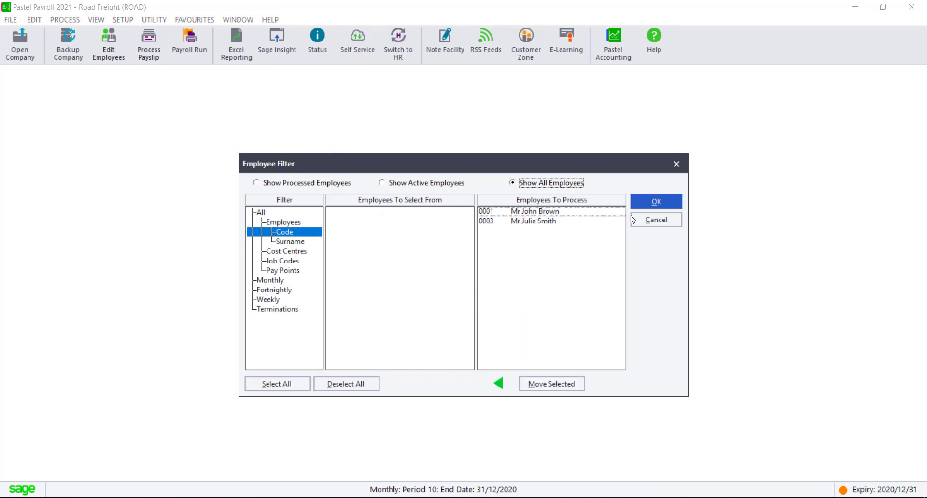
click(656, 201)
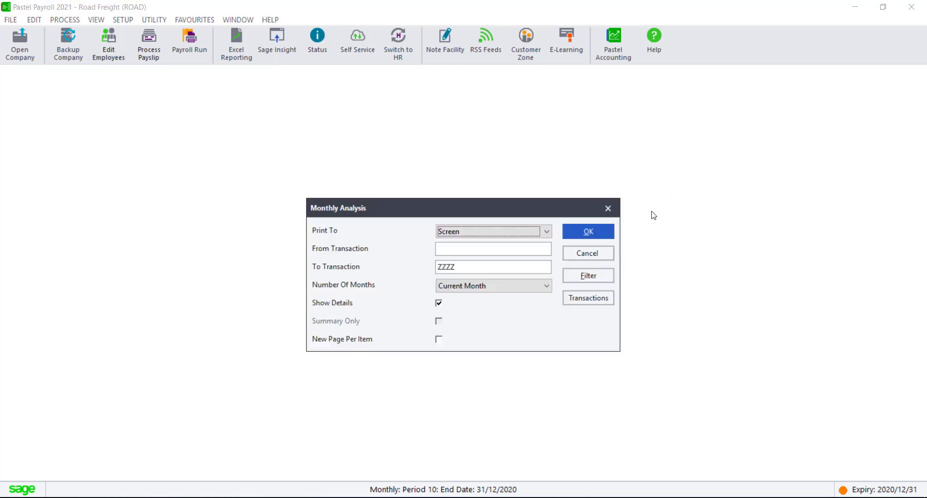
Export the R110 monthly analysis over 10 months to Microsoft Excel.
click(545, 231)
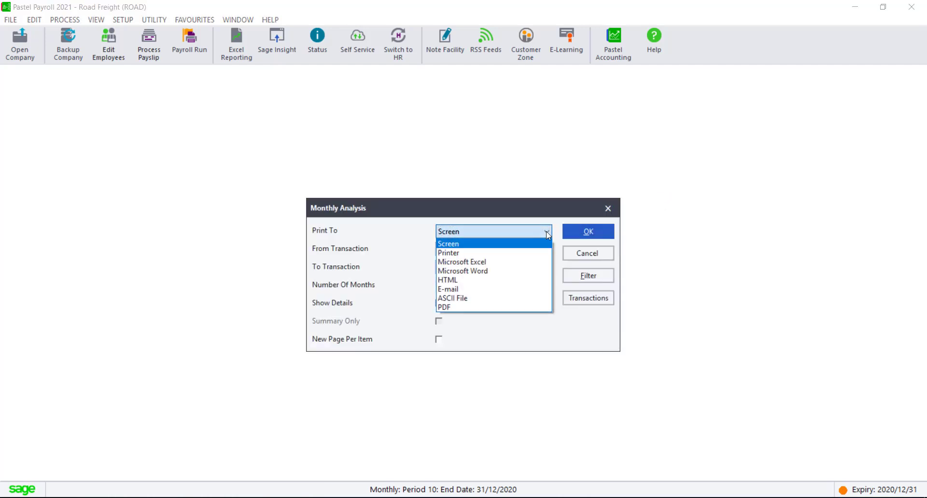
click(448, 243)
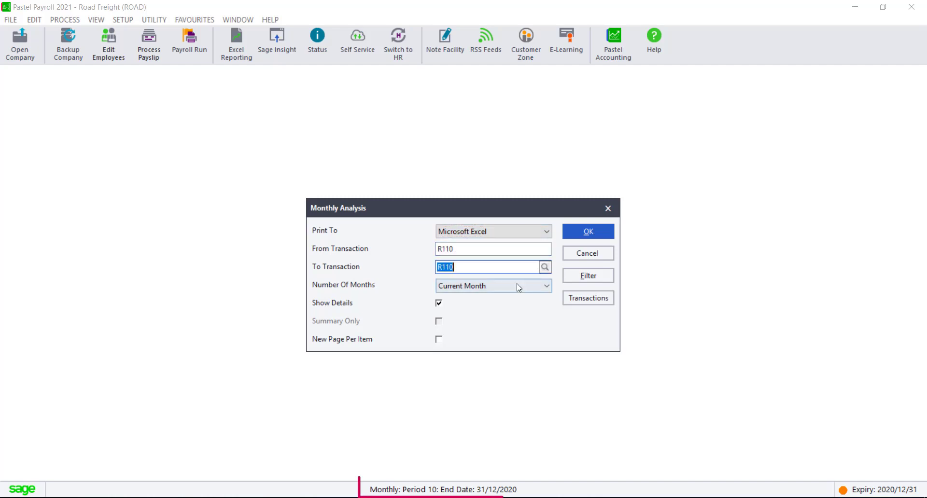
click(545, 285)
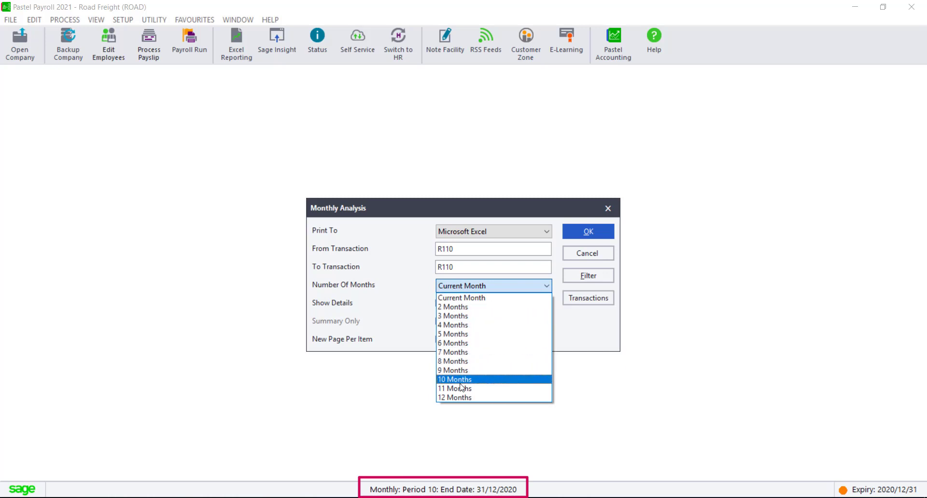
click(455, 379)
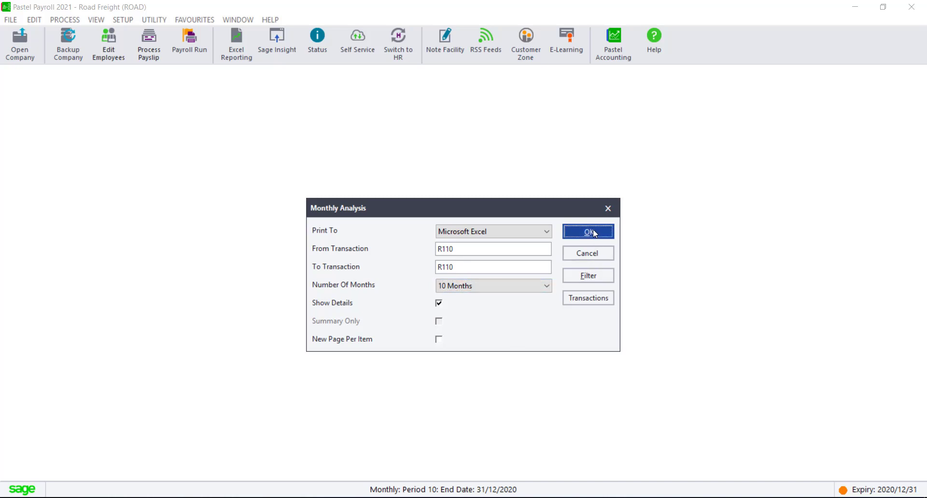
click(588, 231)
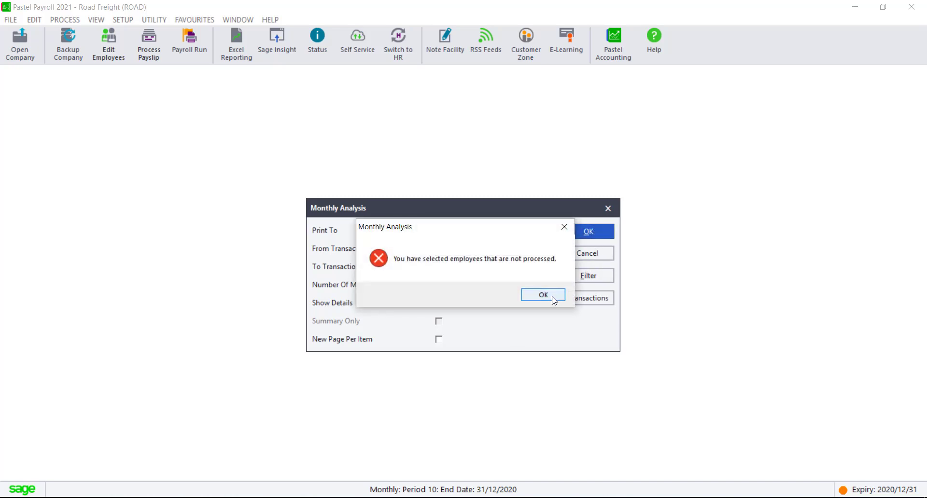
click(542, 295)
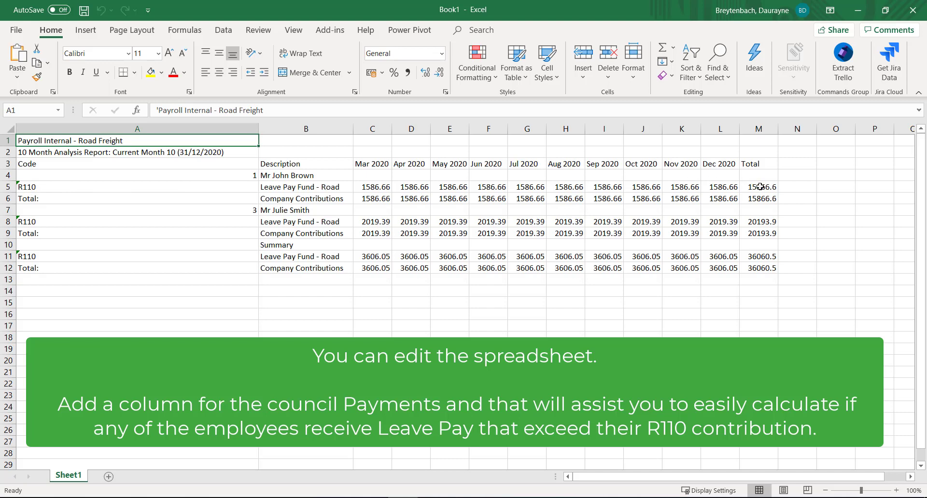
Delete the summary rows 10 to 12 from the Excel sheet.
click(759, 187)
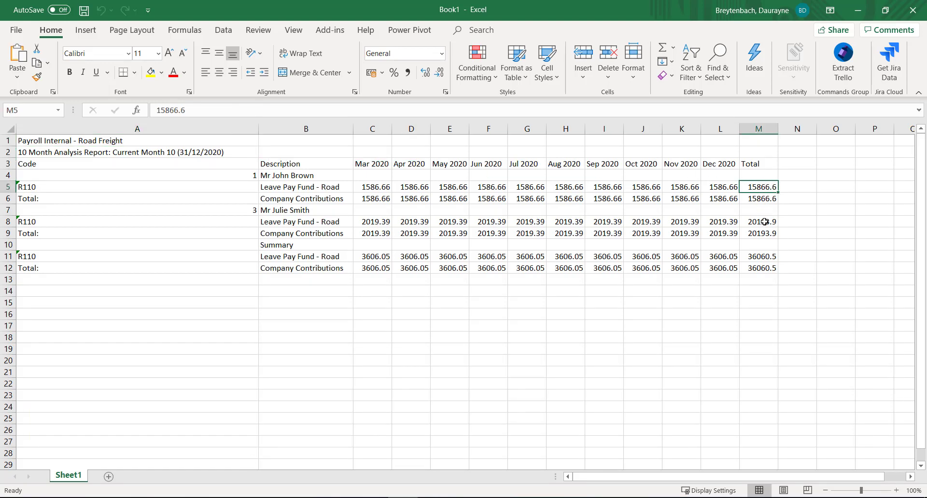
drag(8, 245, 7, 280)
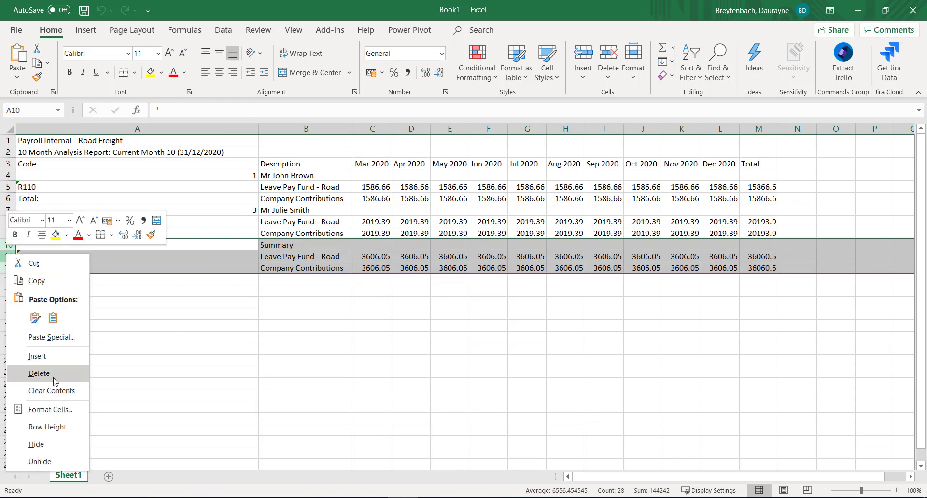
click(39, 373)
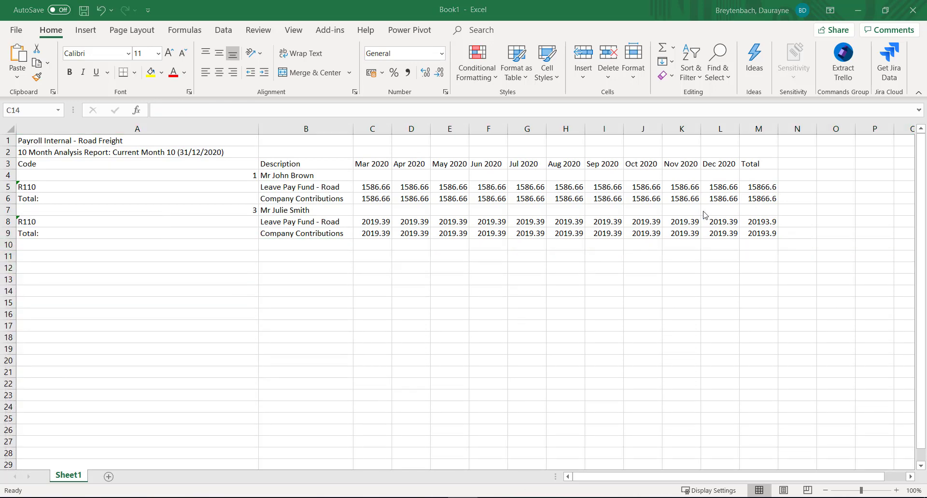
click(796, 164)
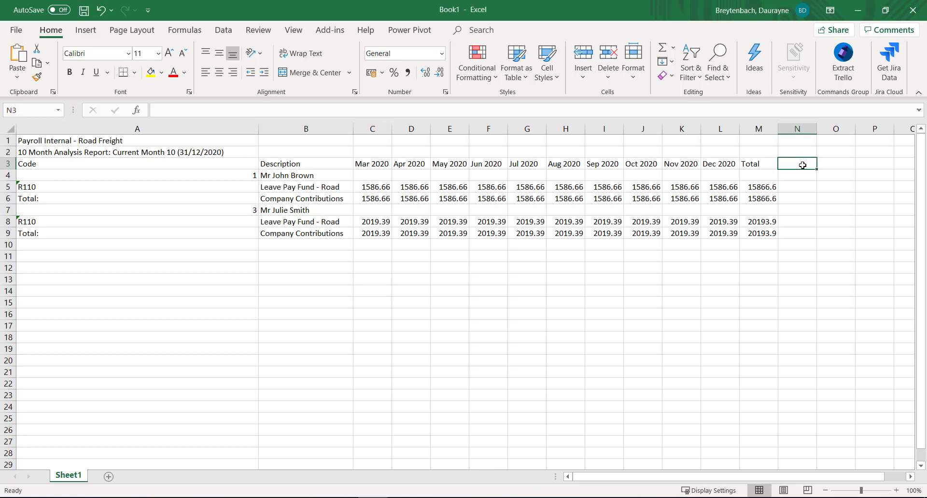
text(Paid)
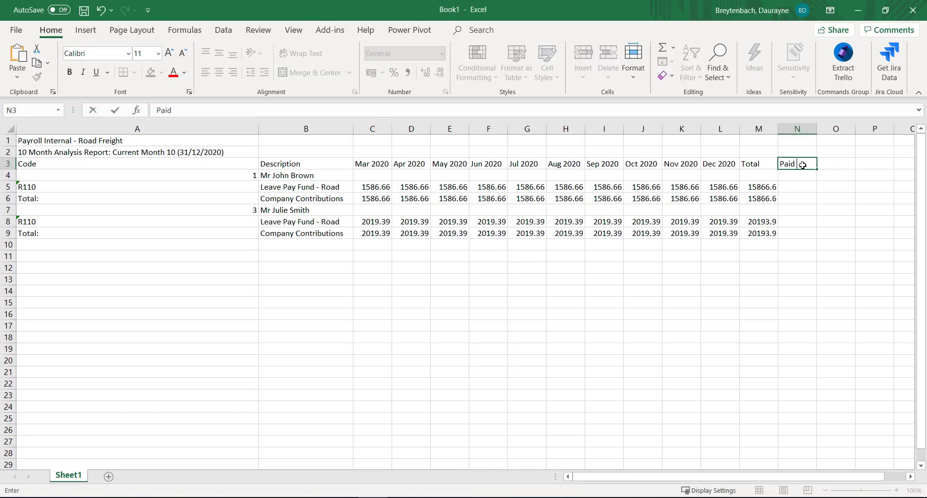
text(By Council)
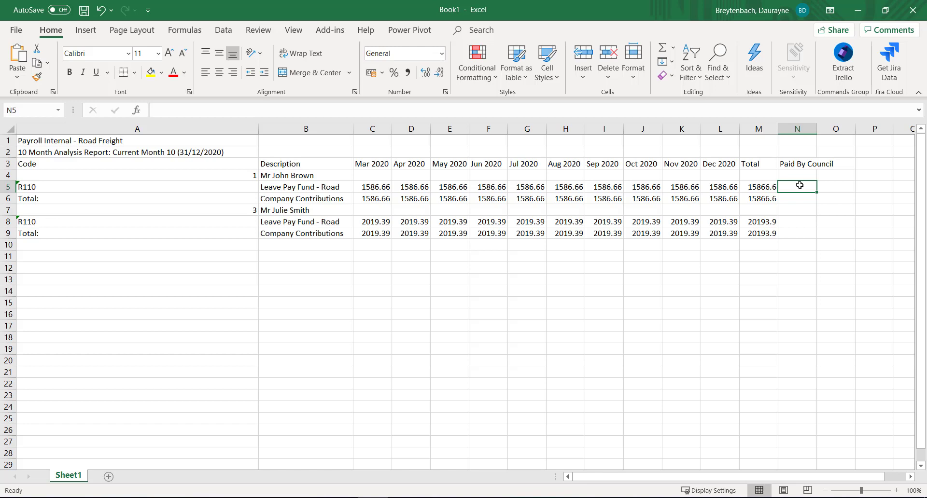
text(20000)
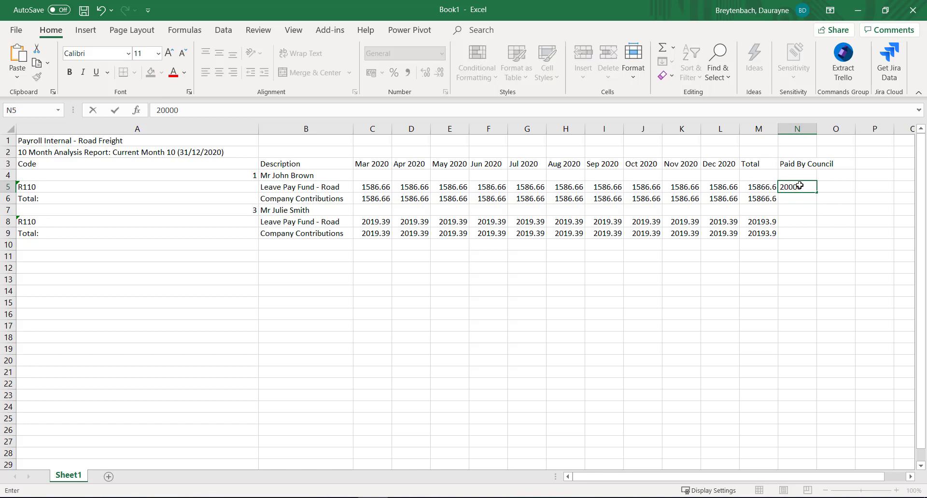
key(enter)
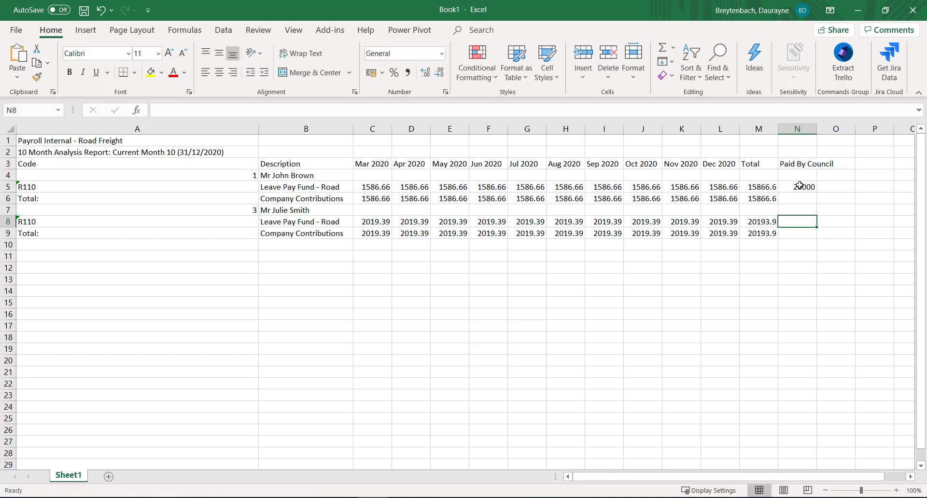
Add a Difference heading and enter =(N5-M5) for John Brown.
text(20000)
click(837, 164)
text(Di)
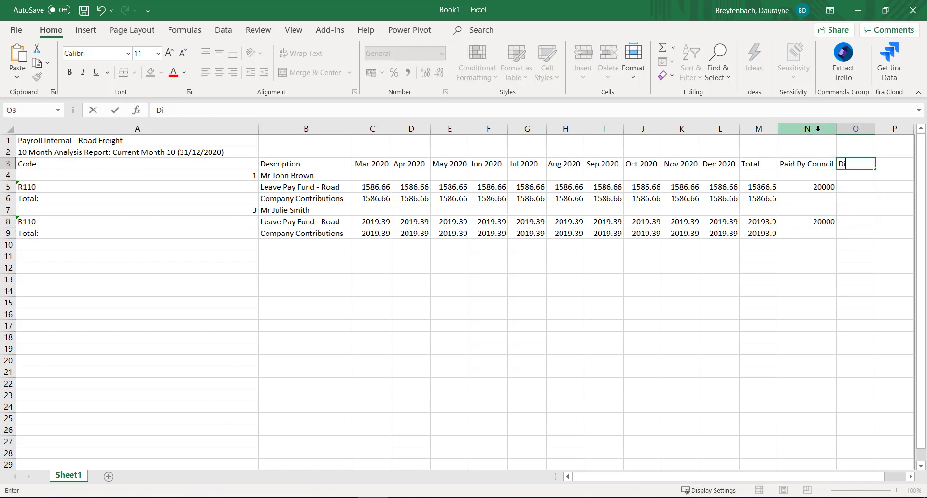
text(fference)
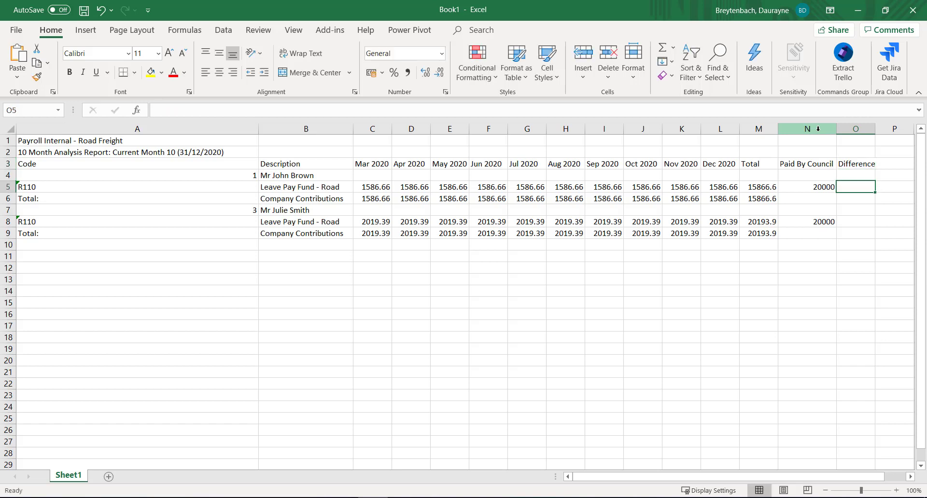
text(=)
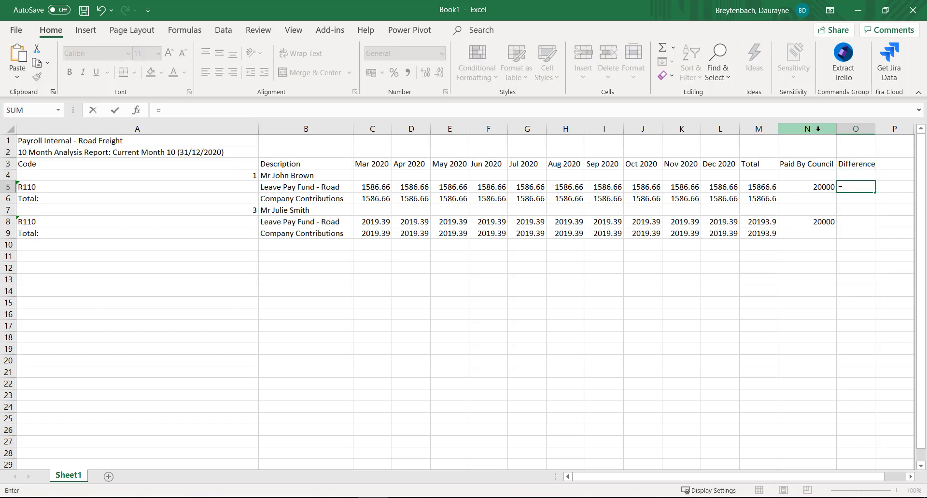
text(()
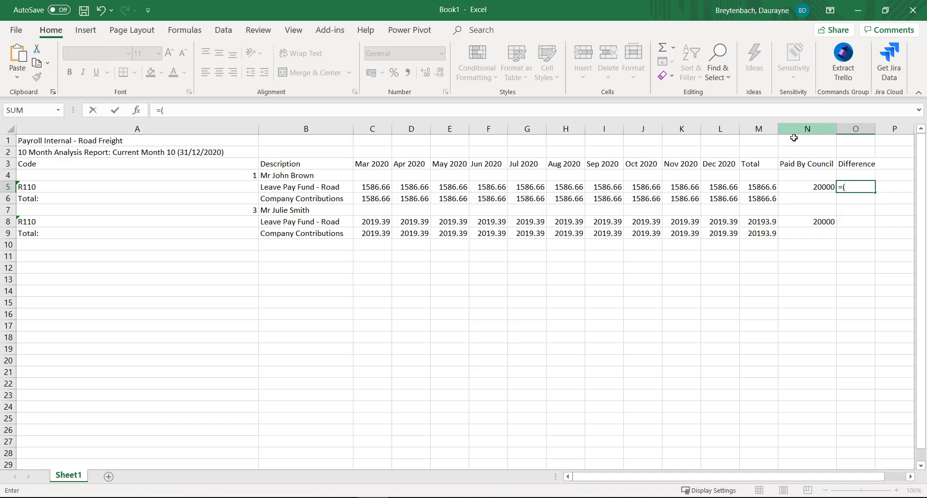
click(807, 187)
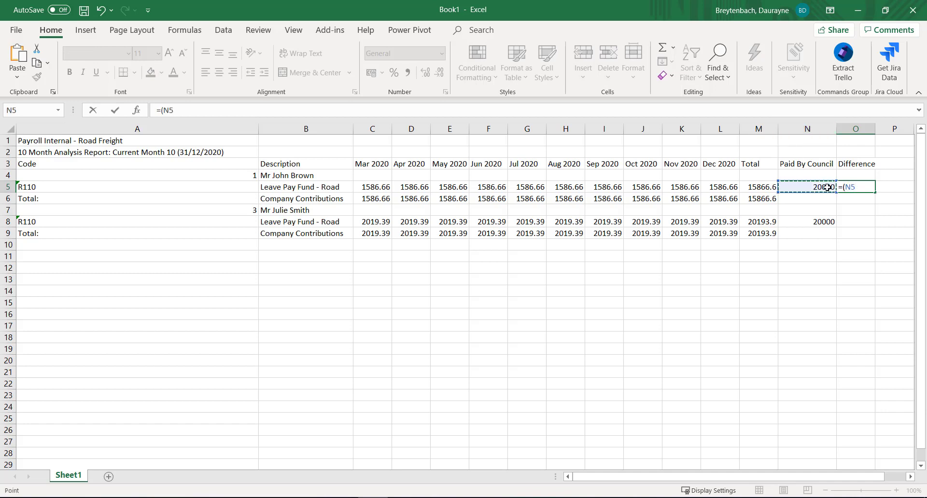
text(-)
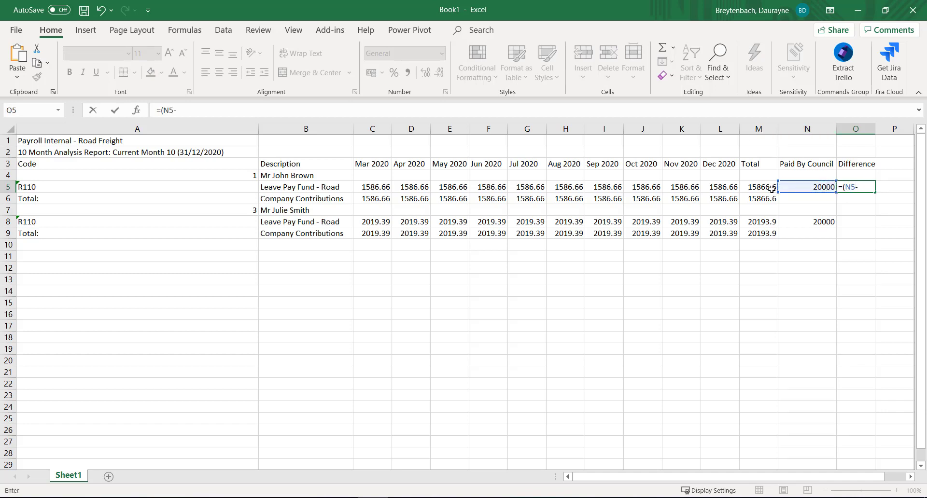
click(759, 187)
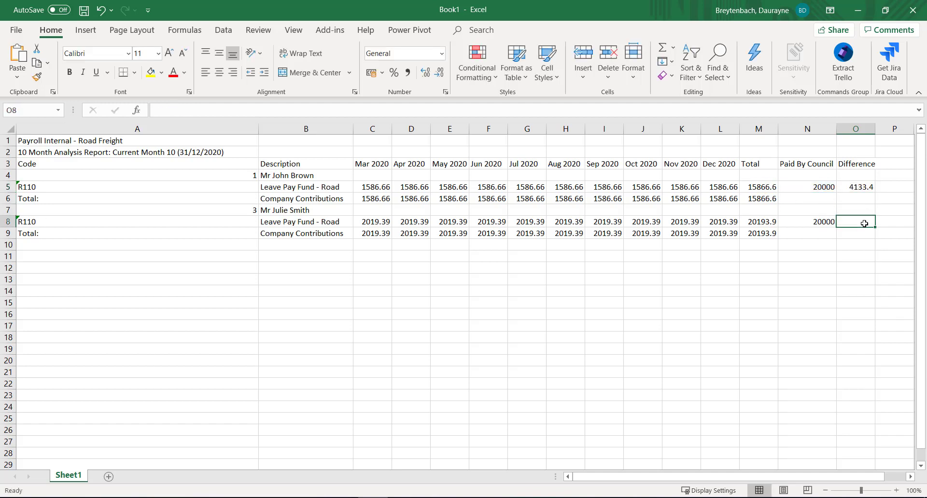
text(=)
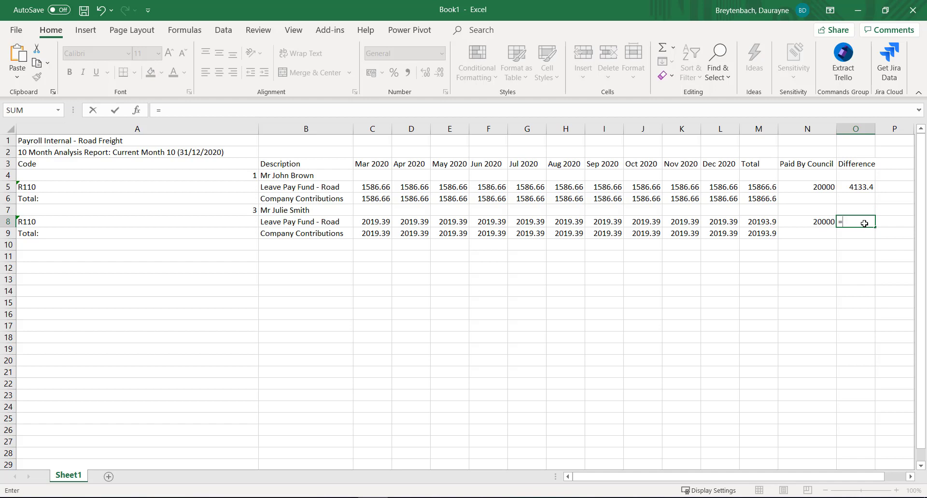
click(807, 222)
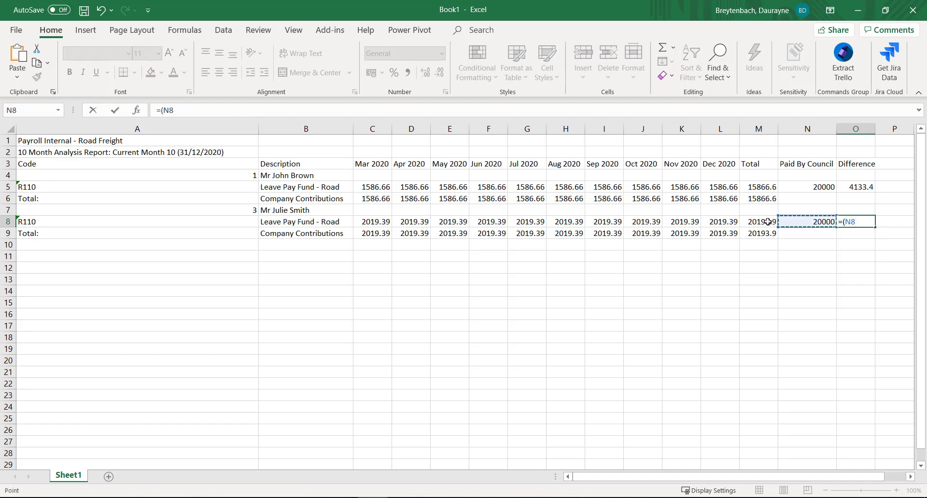
click(758, 221)
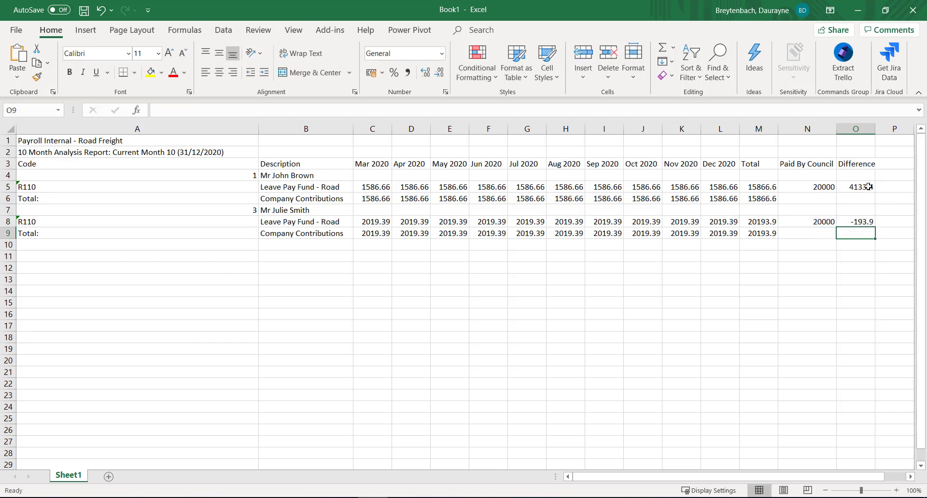
mouse_move(861, 193)
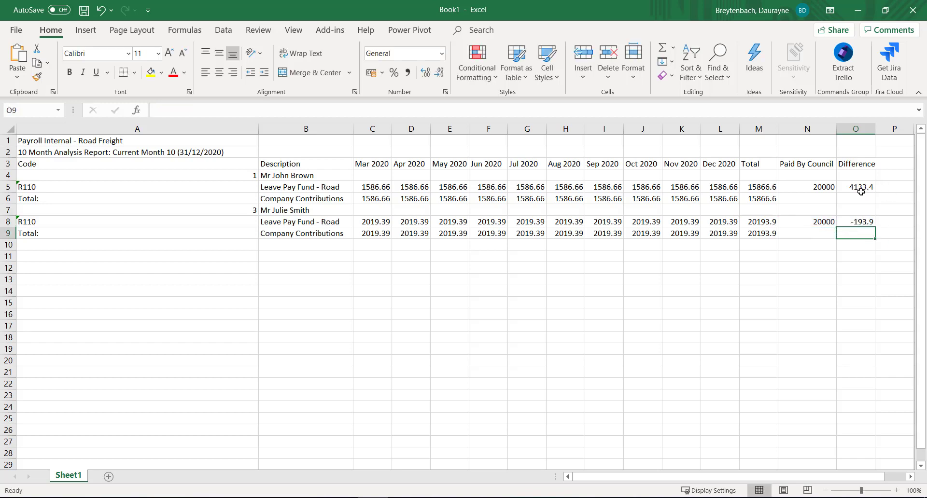
click(855, 187)
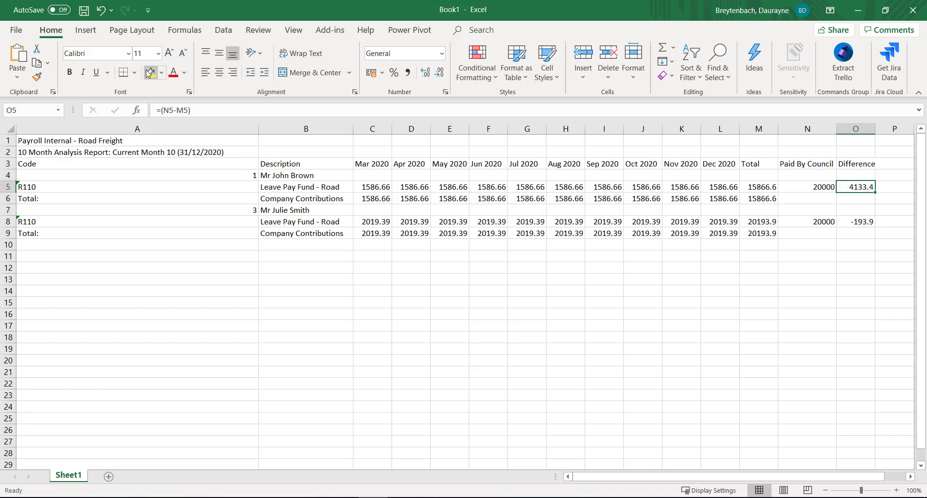
click(150, 72)
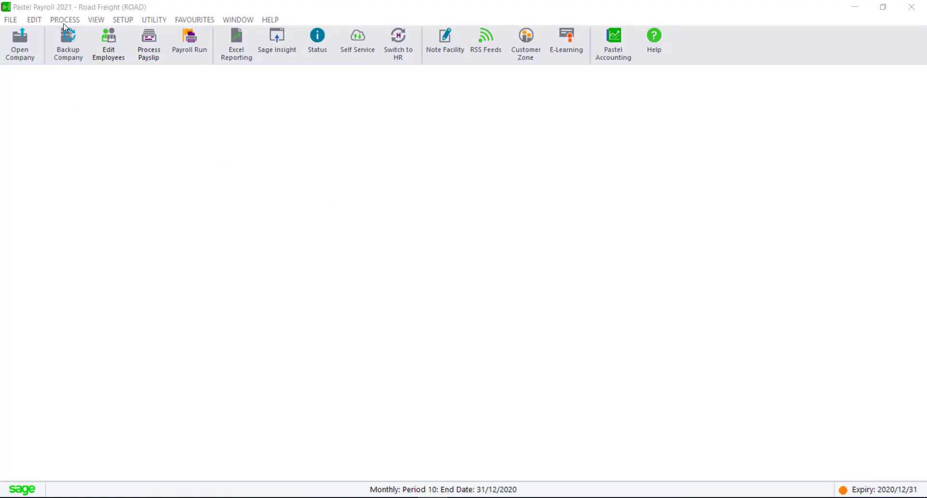
click(148, 43)
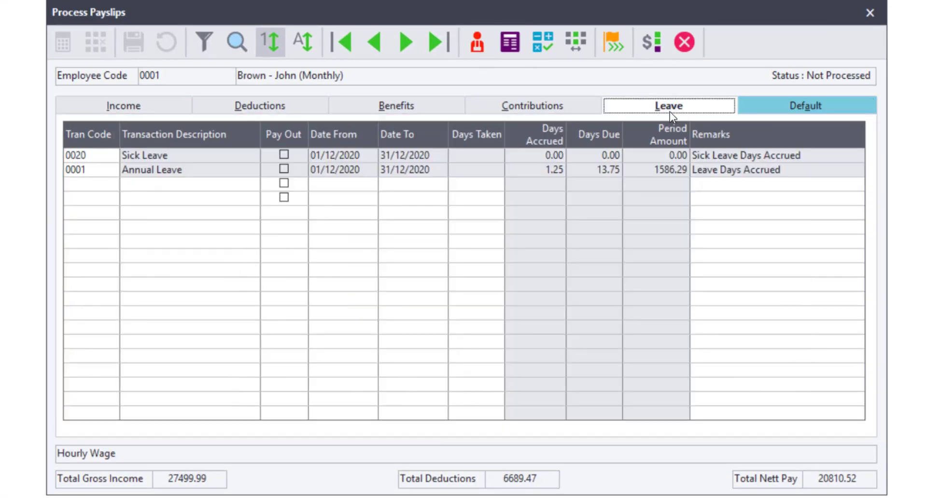
mouse_move(94, 191)
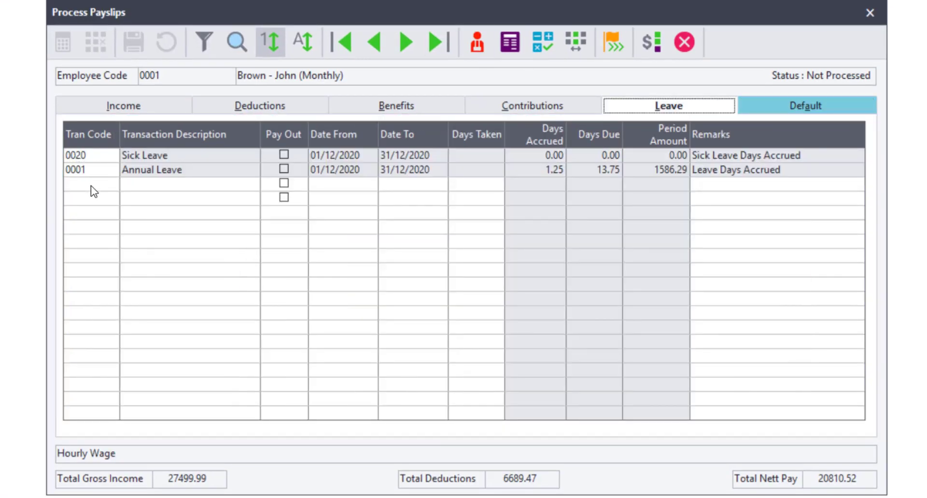
click(89, 183)
text(0001)
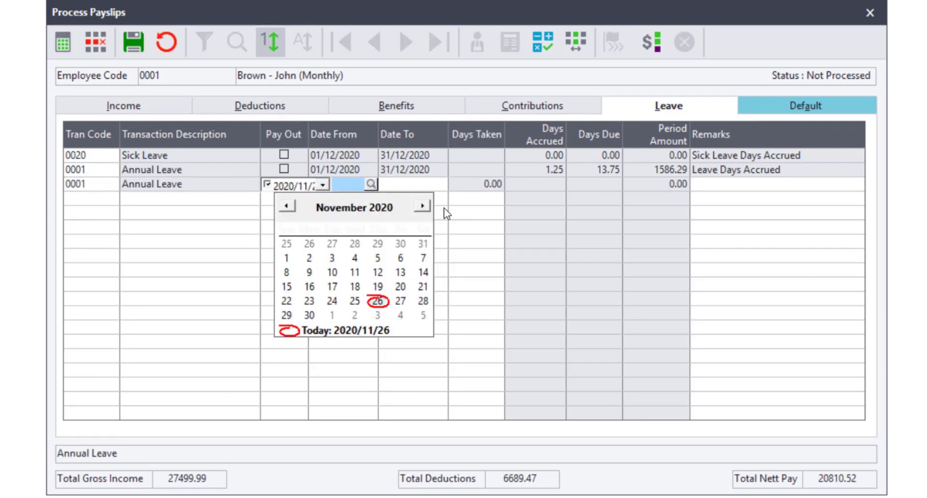
click(421, 206)
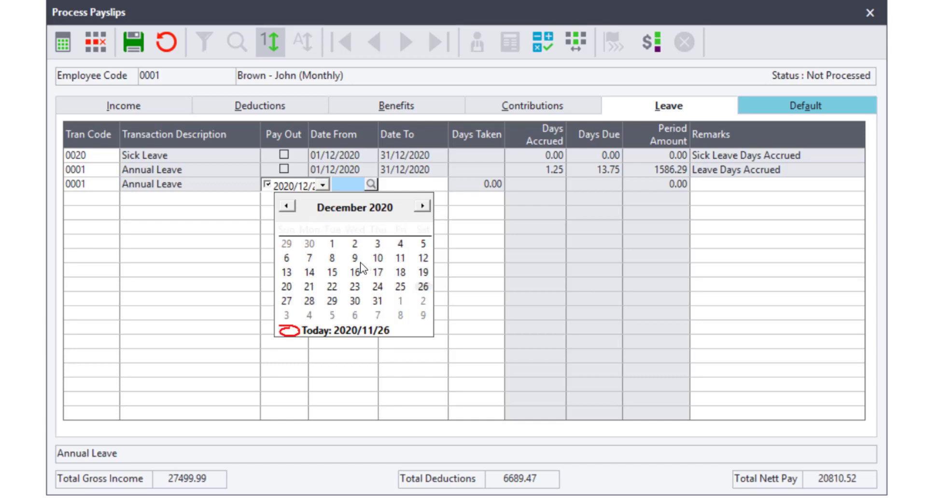
click(355, 273)
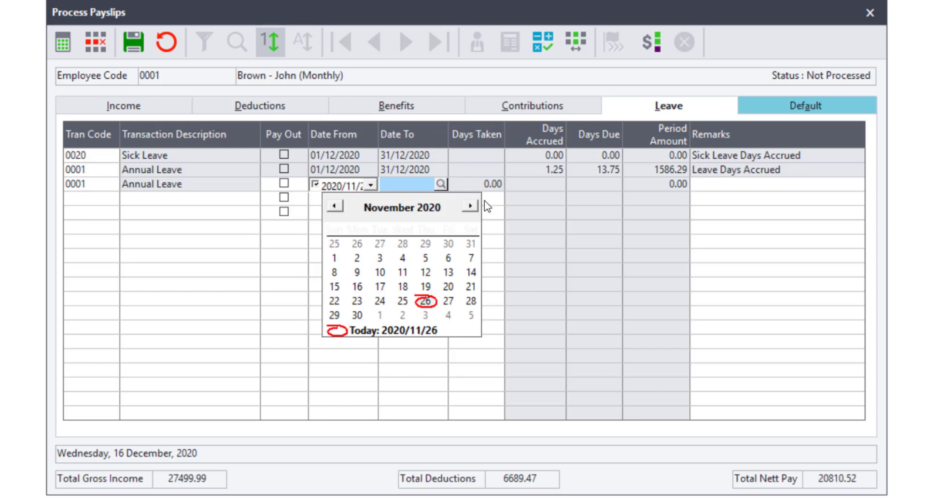
click(469, 206)
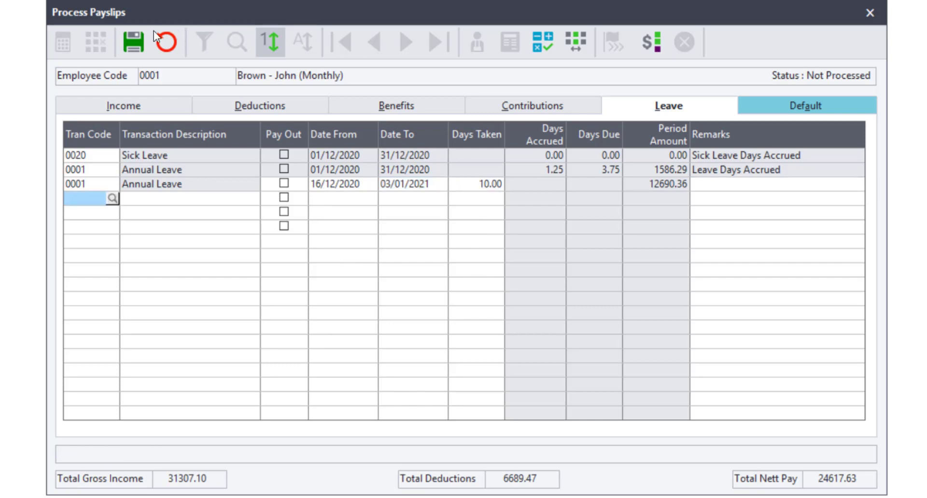
click(134, 42)
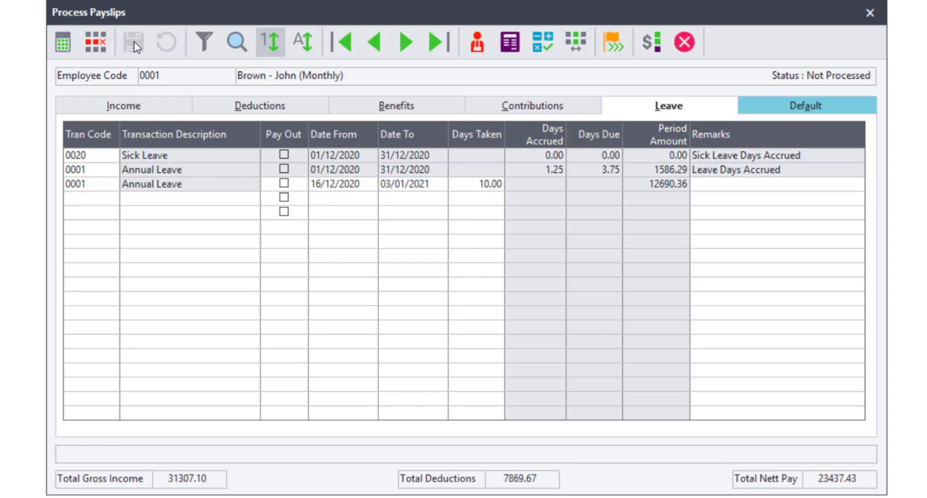
click(89, 155)
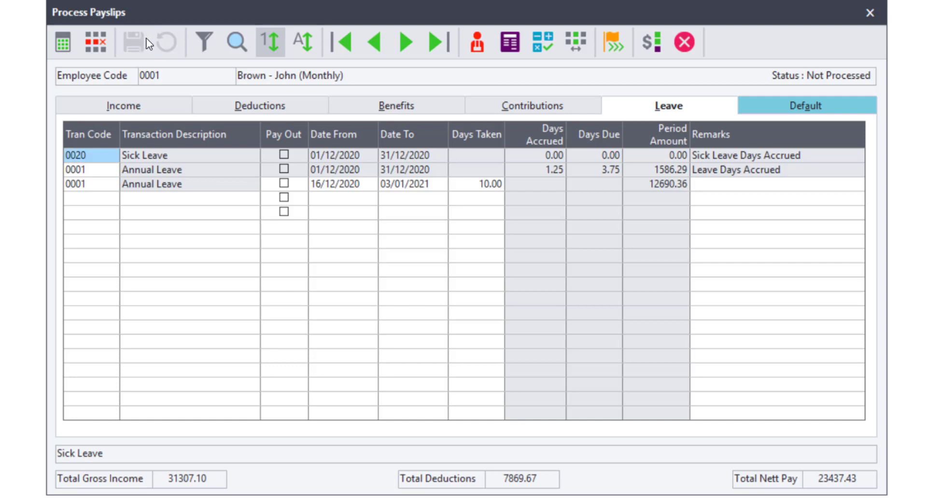
click(123, 105)
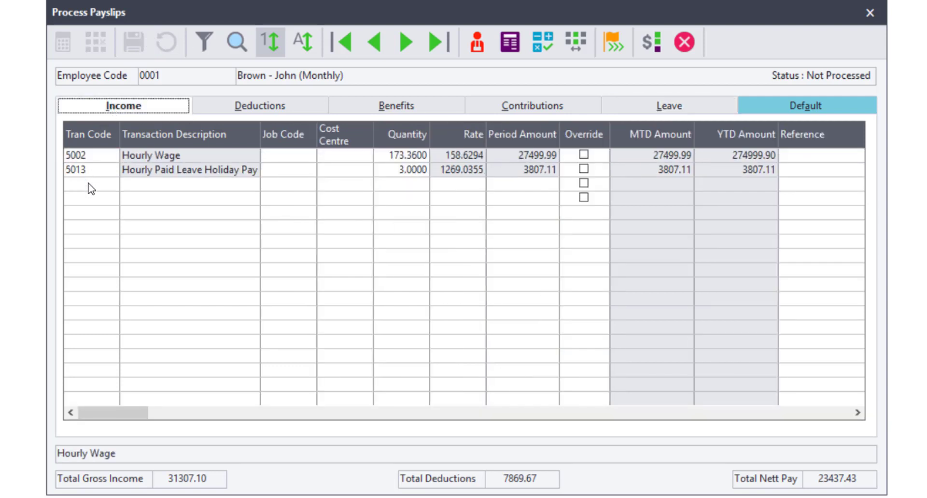
click(89, 185)
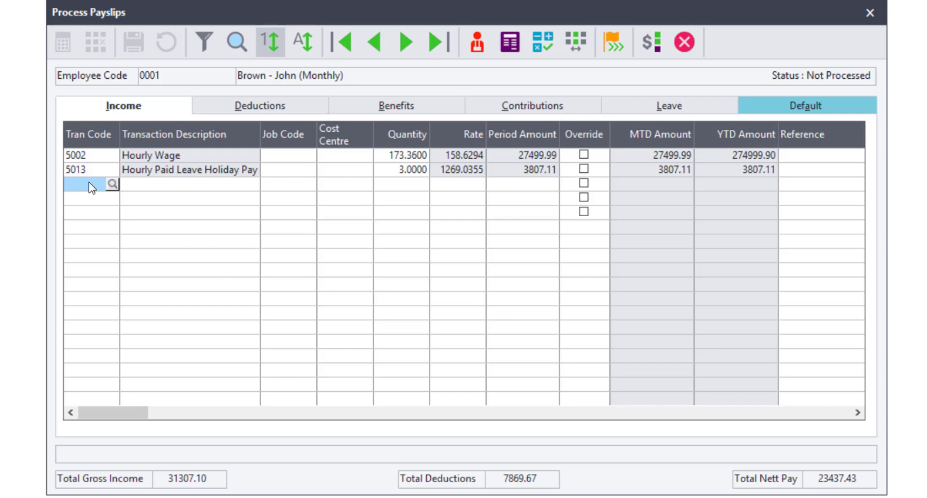
text(R)
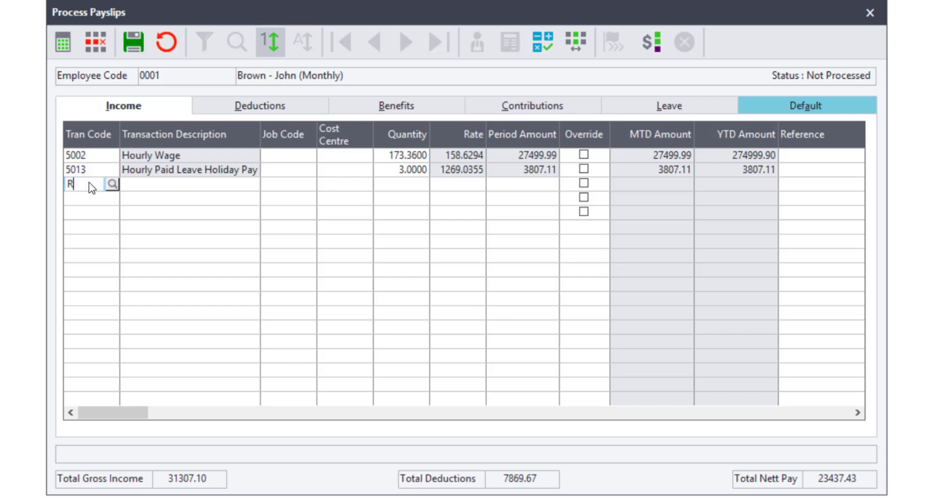
click(111, 184)
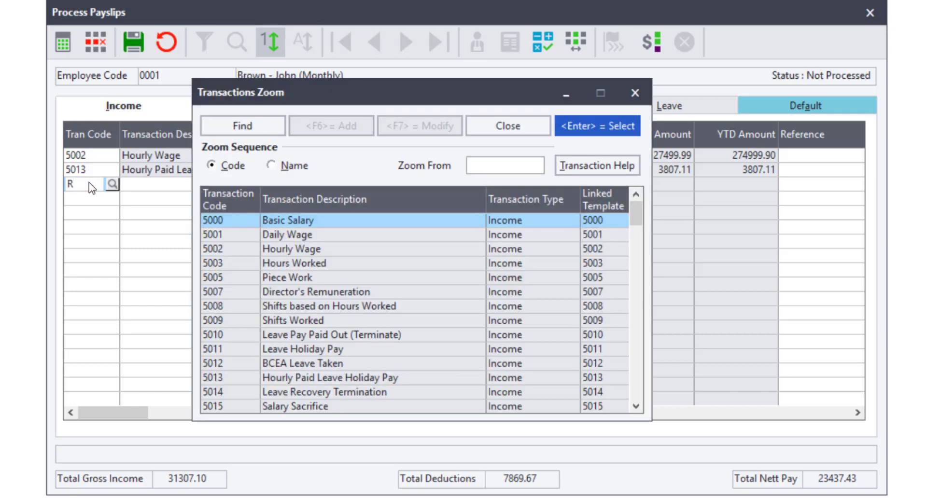
text(R)
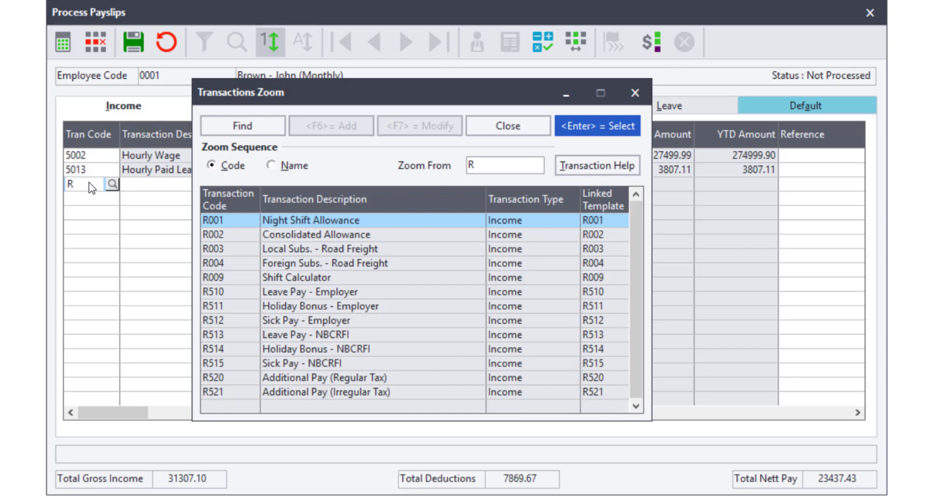
text(5)
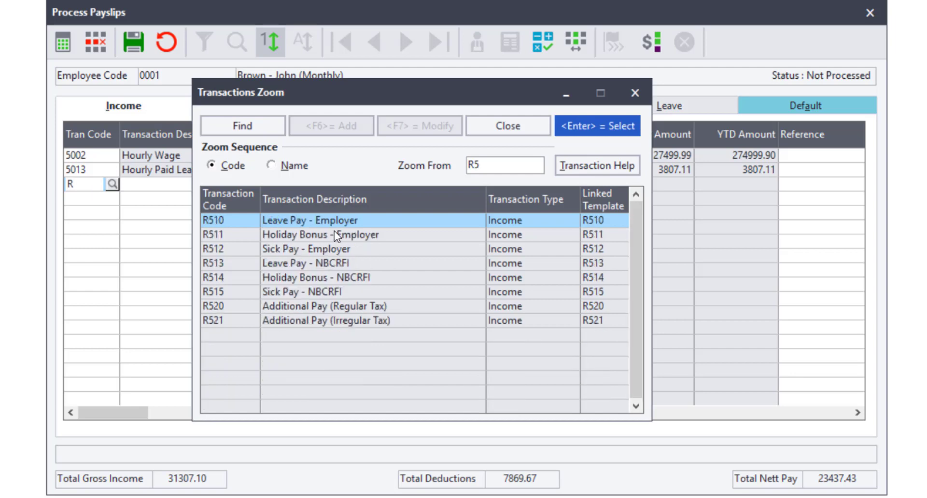
click(507, 125)
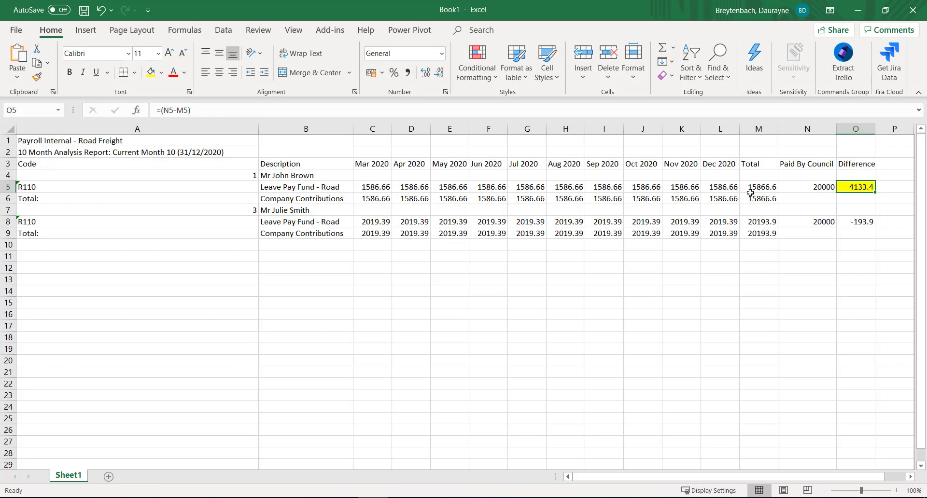
Enter 15866.60 as the R510 Period Amount, checked against Excel's M5 total.
click(758, 187)
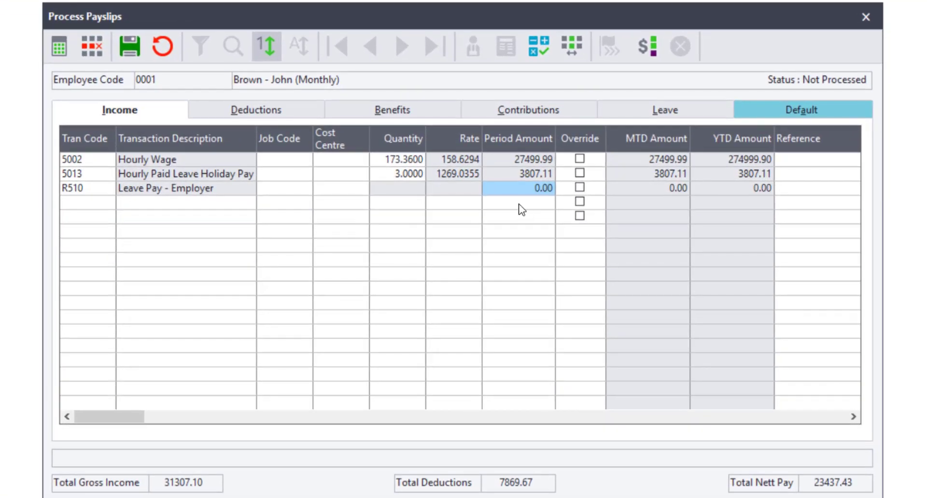
double_click(526, 188)
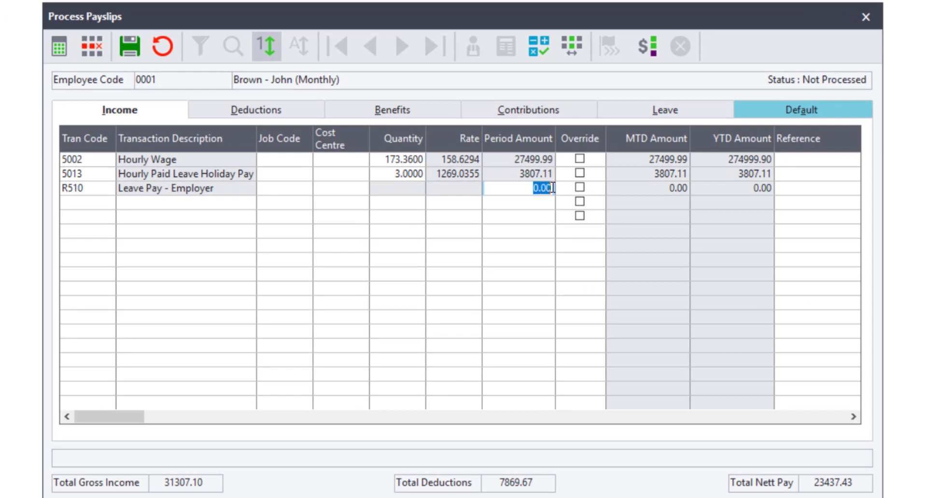
text(158)
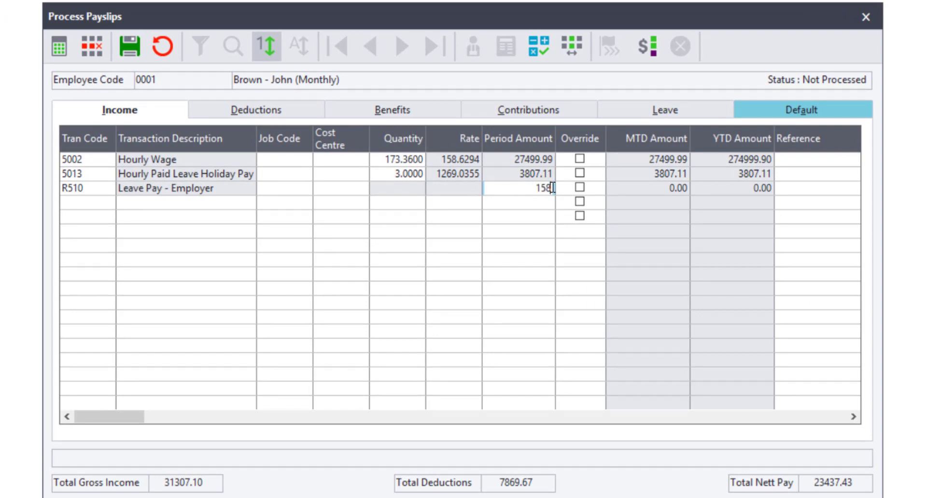
text(66)
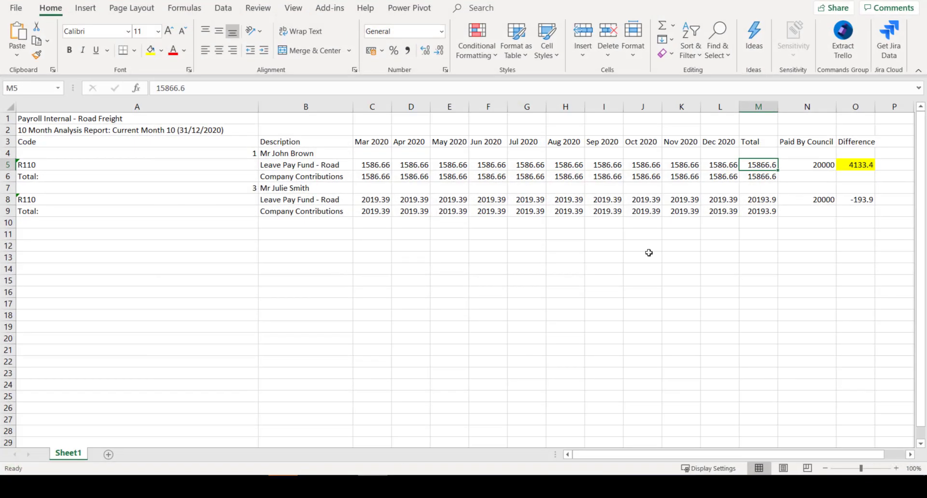
click(855, 164)
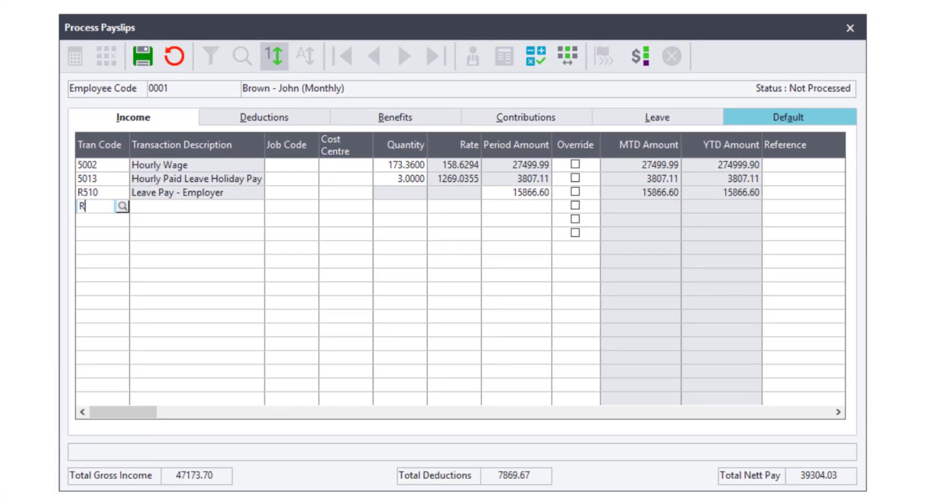
text(520)
click(517, 206)
text(41)
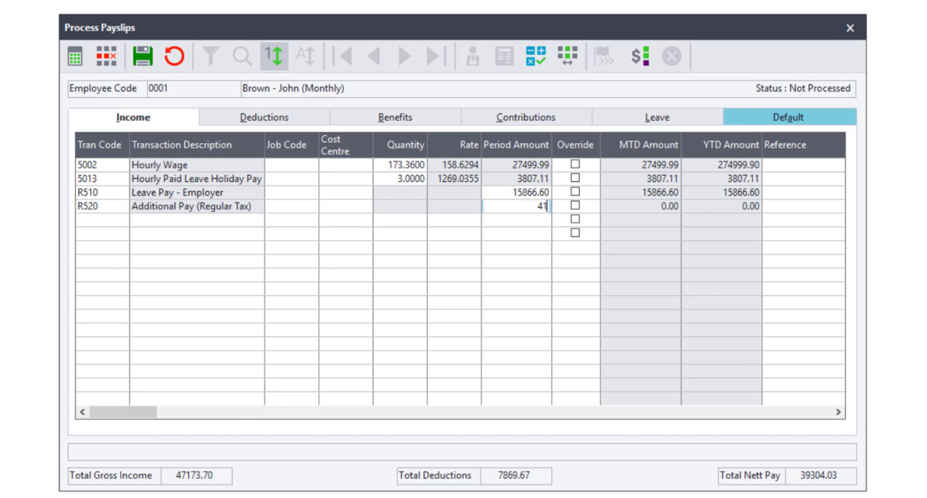
text(33)
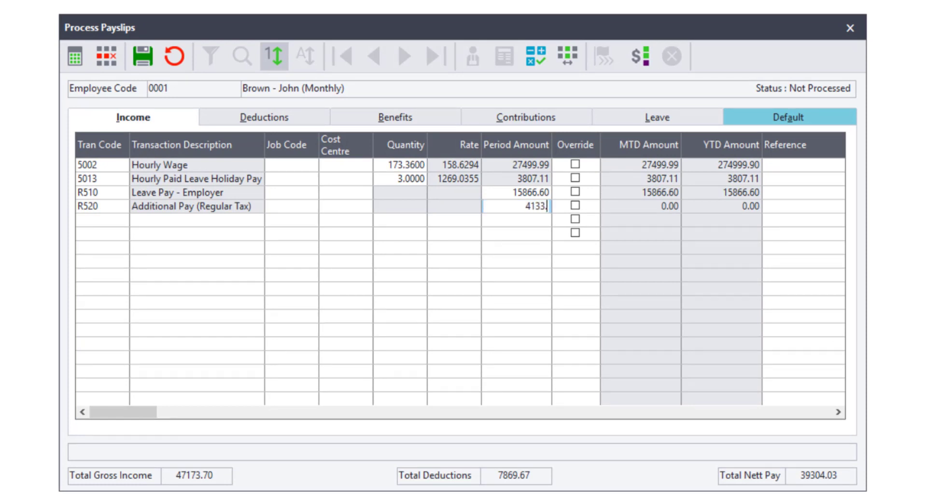
text(.40)
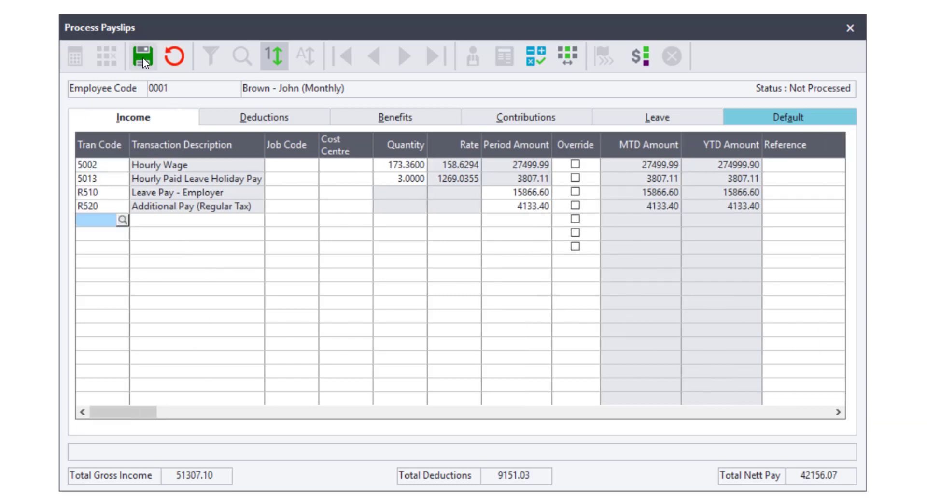
click(406, 56)
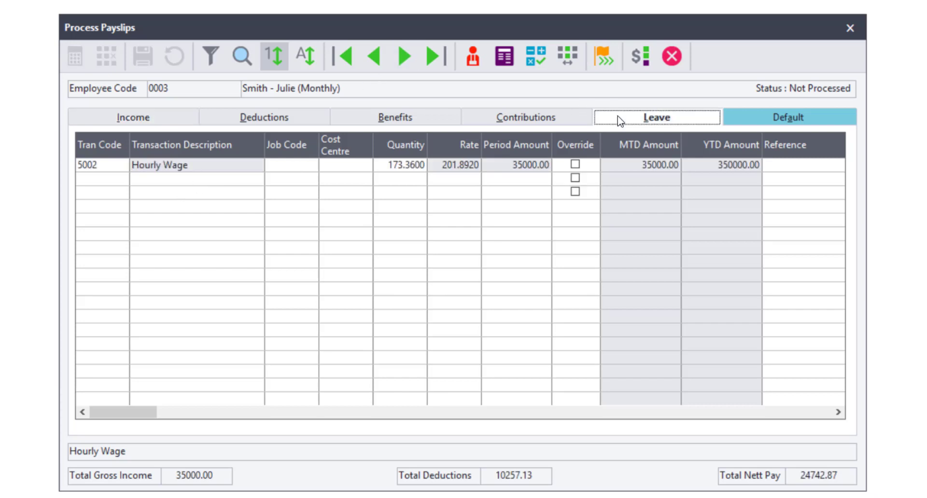
click(656, 117)
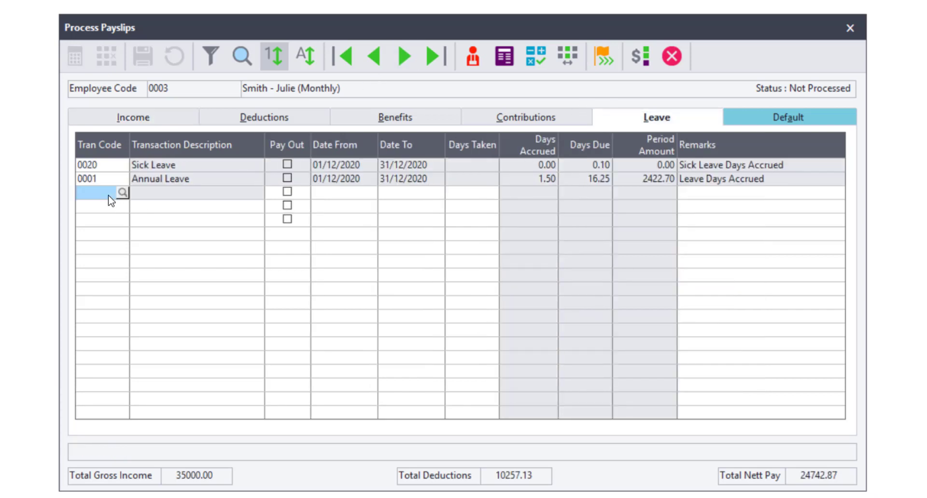
text(0001)
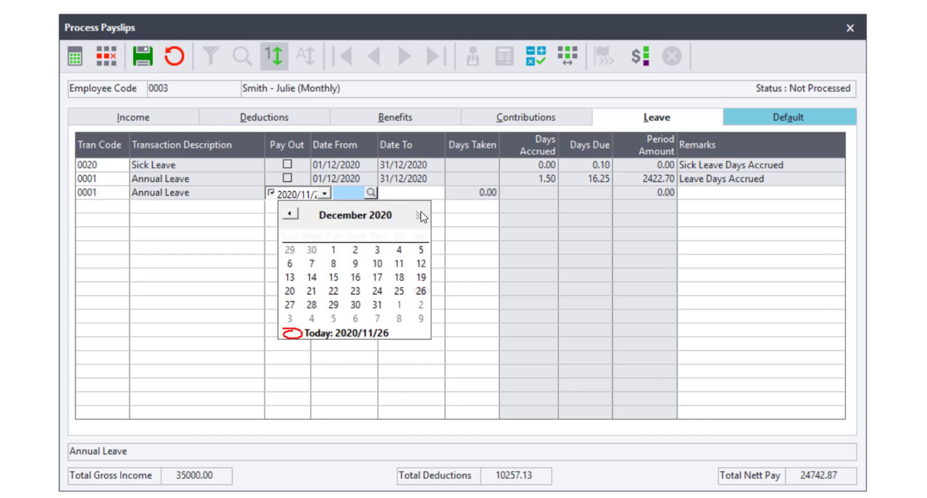
click(356, 278)
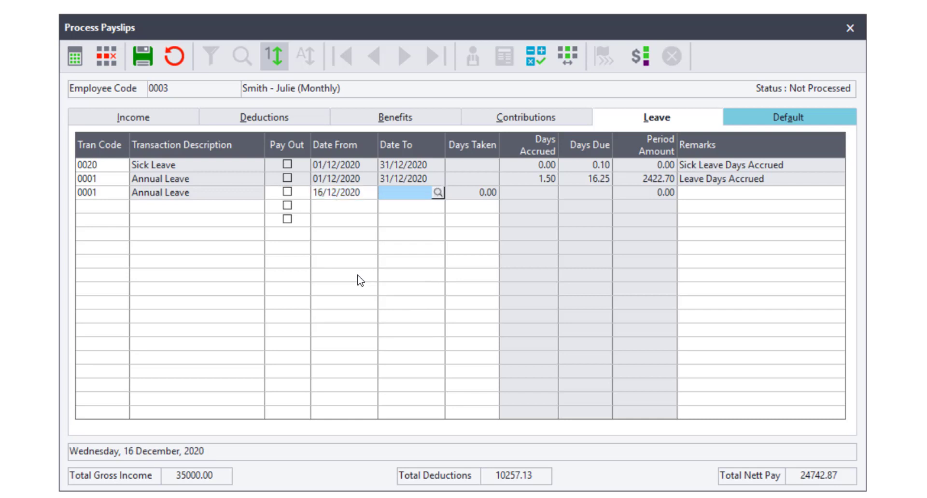
text(03/0)
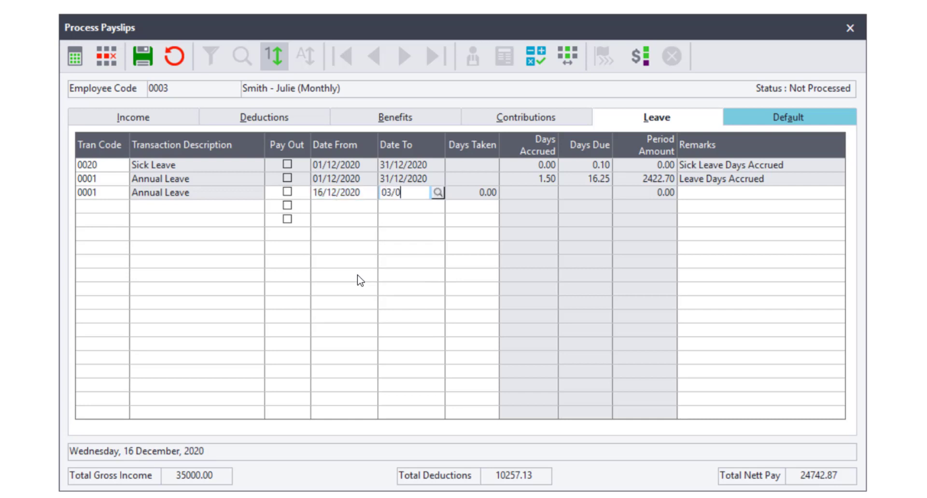
text(1/2021)
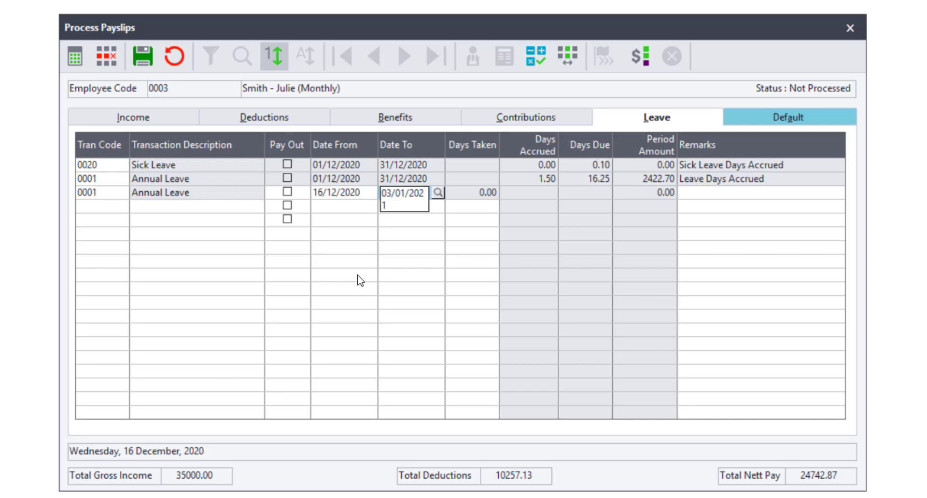
click(142, 56)
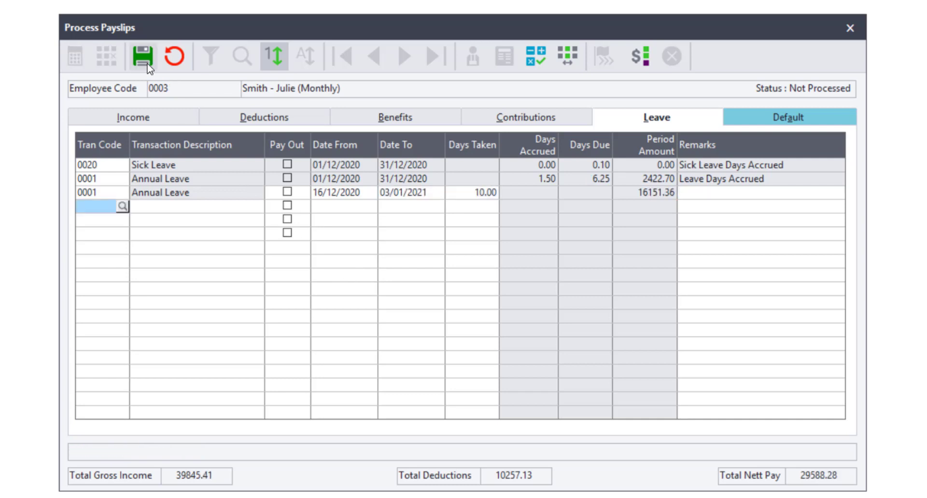
click(142, 56)
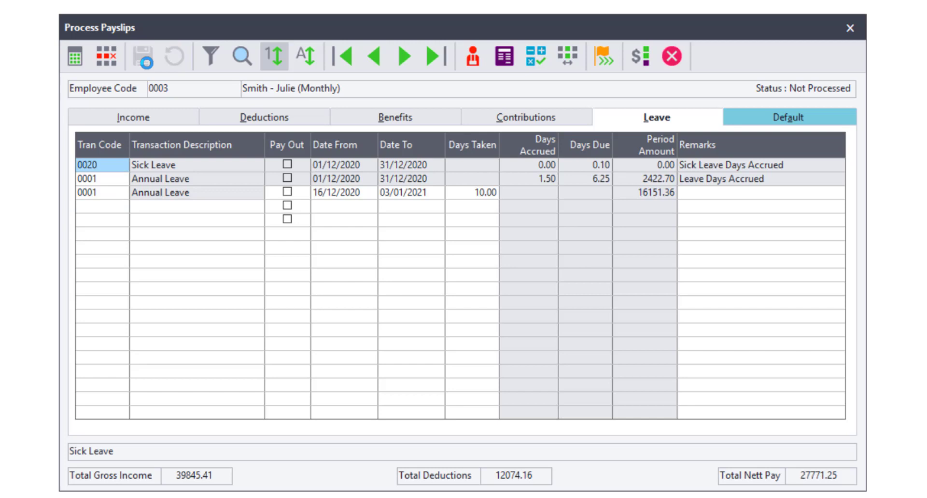
click(134, 117)
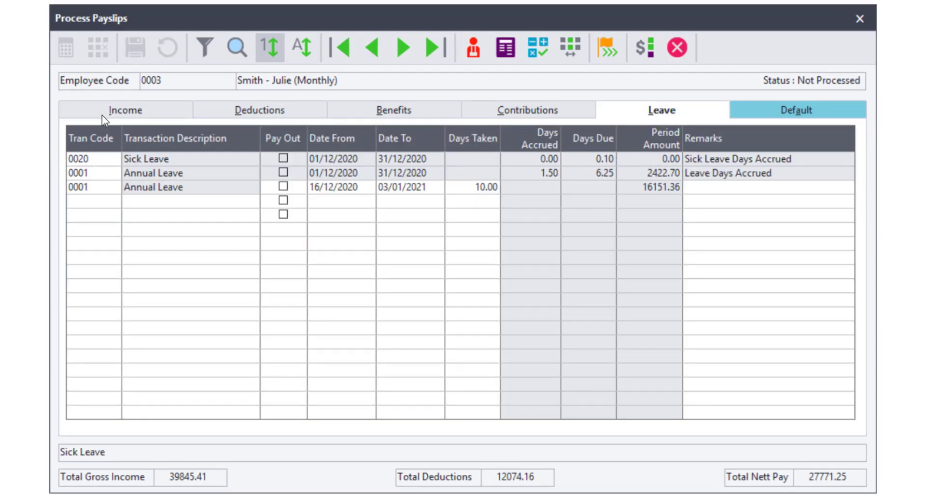
click(124, 110)
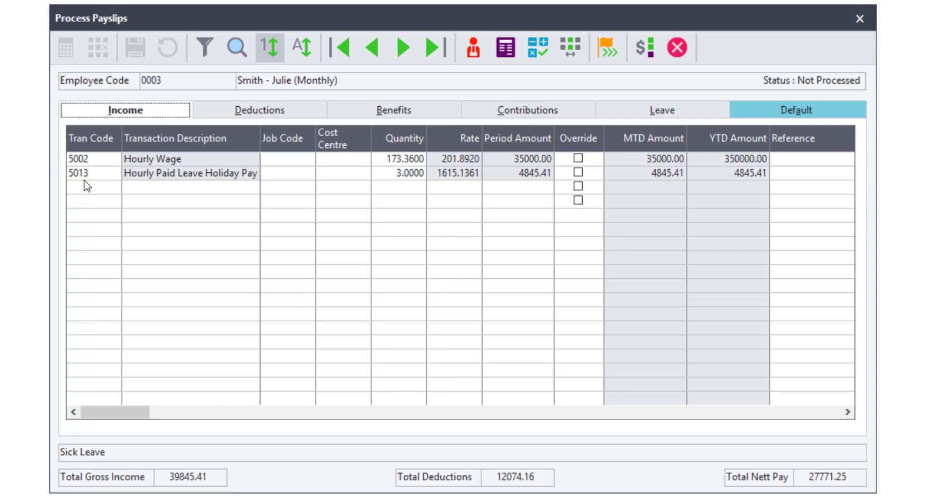
click(92, 186)
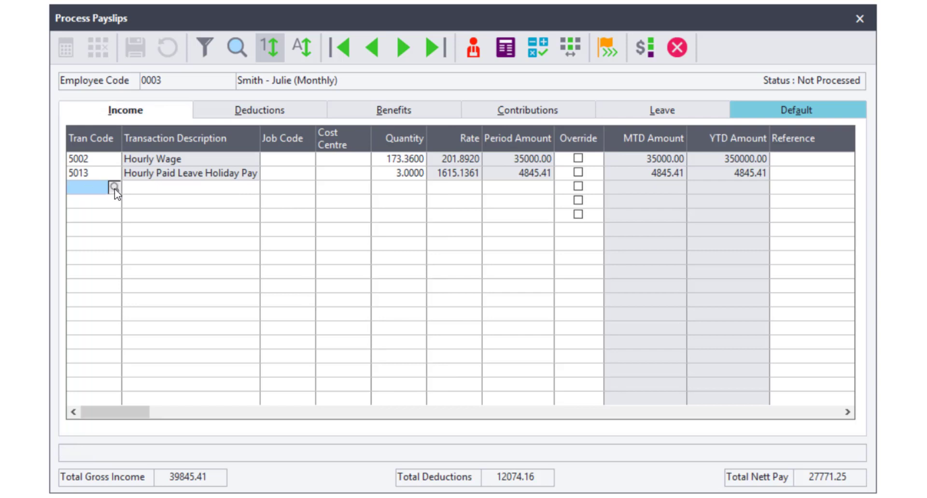
click(115, 187)
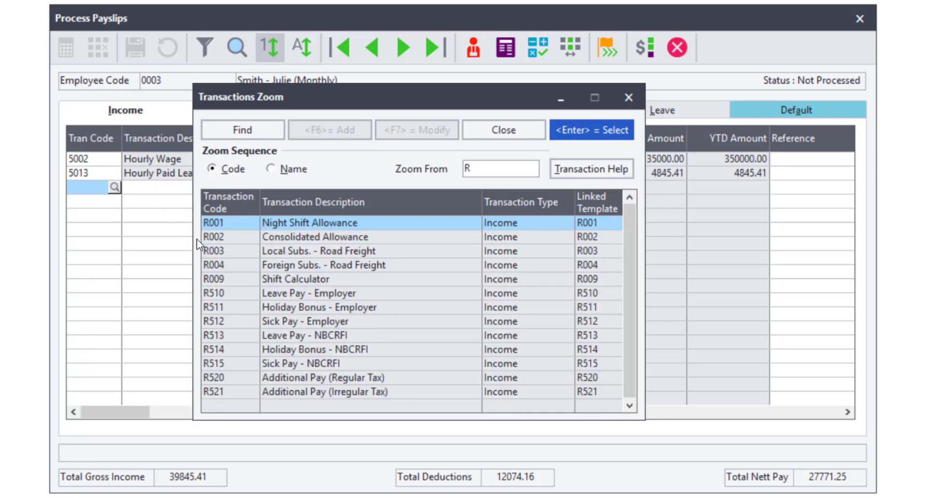
click(503, 130)
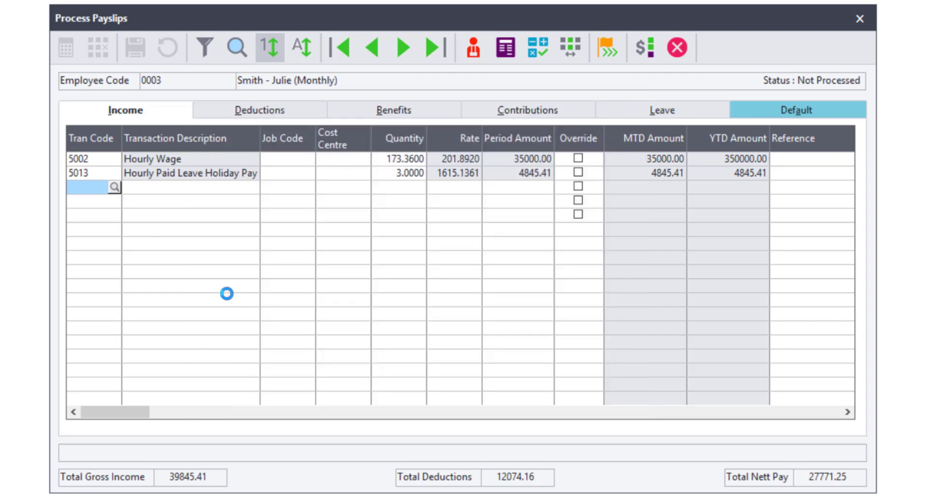
text(R510)
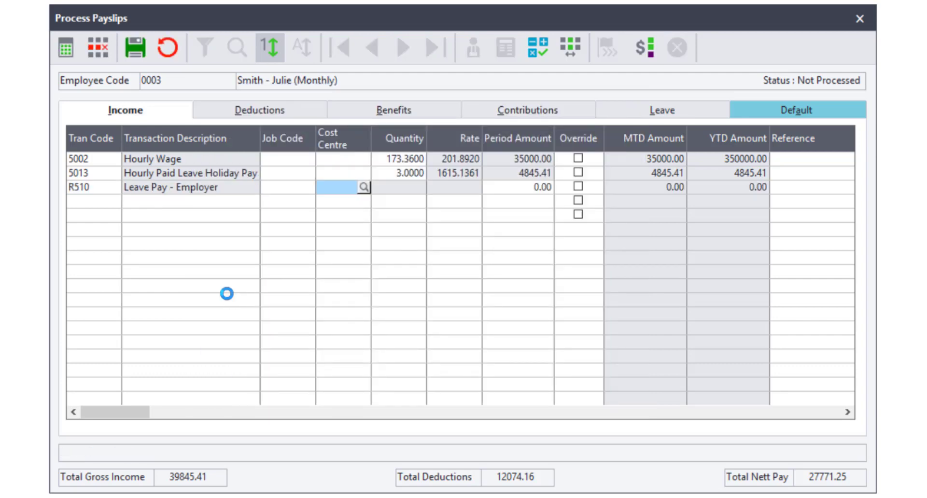
text(2000)
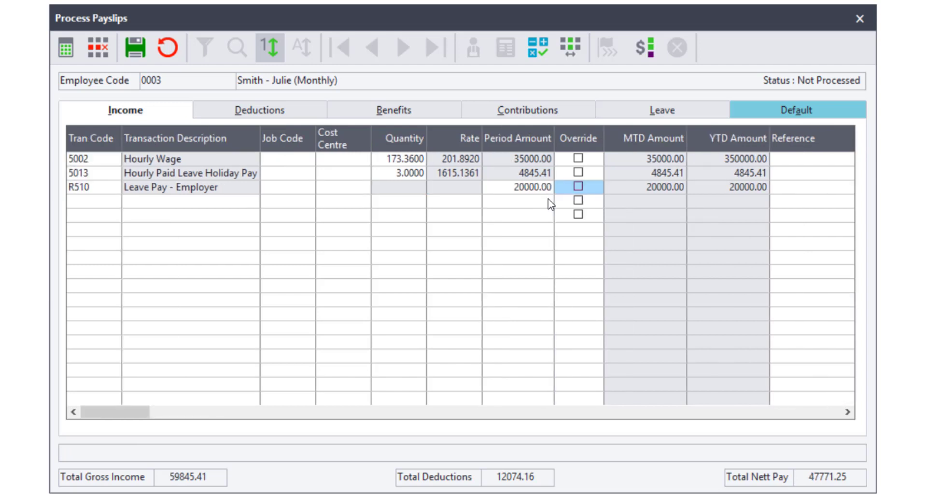
click(88, 201)
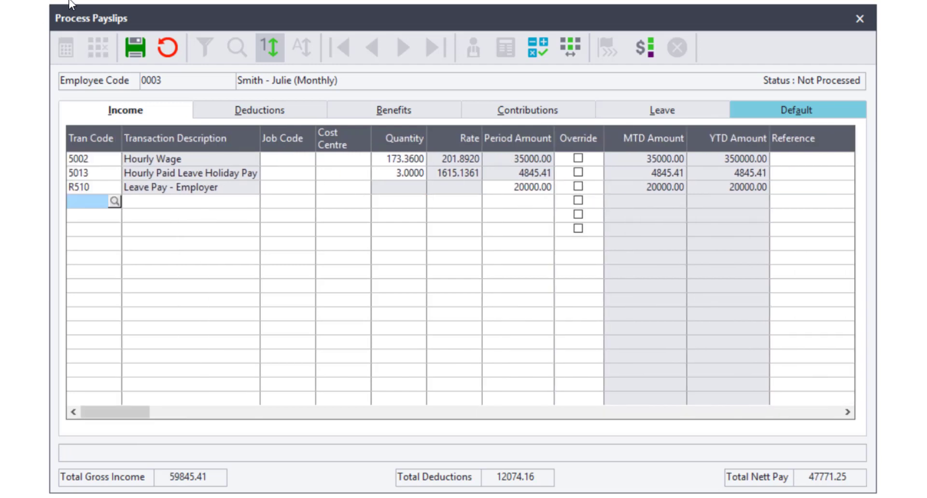
click(258, 110)
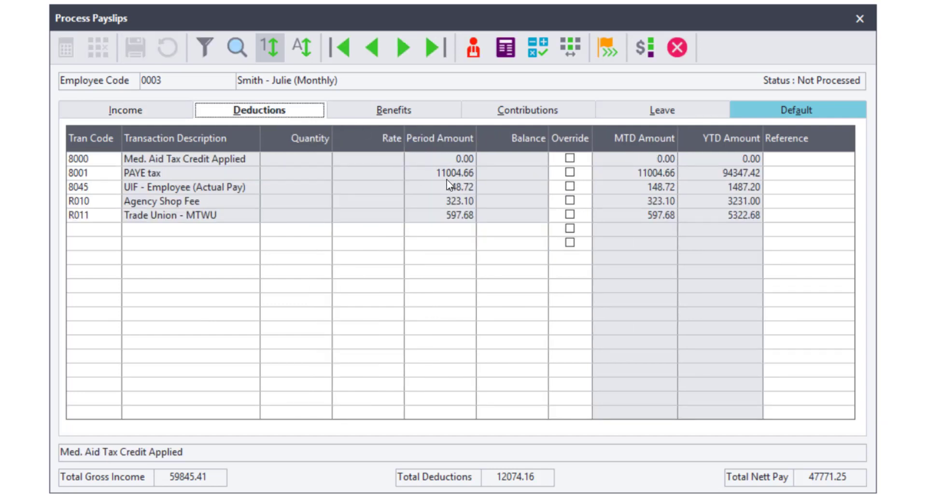
mouse_move(450, 182)
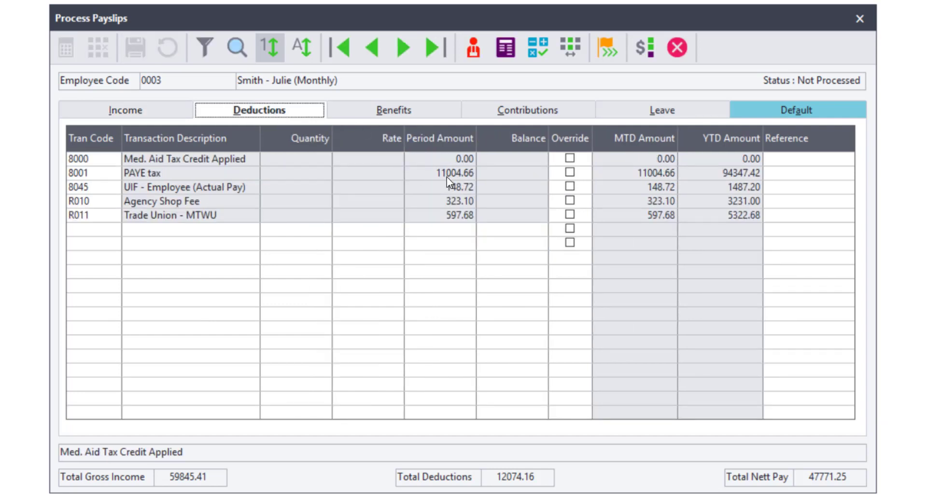
mouse_move(448, 187)
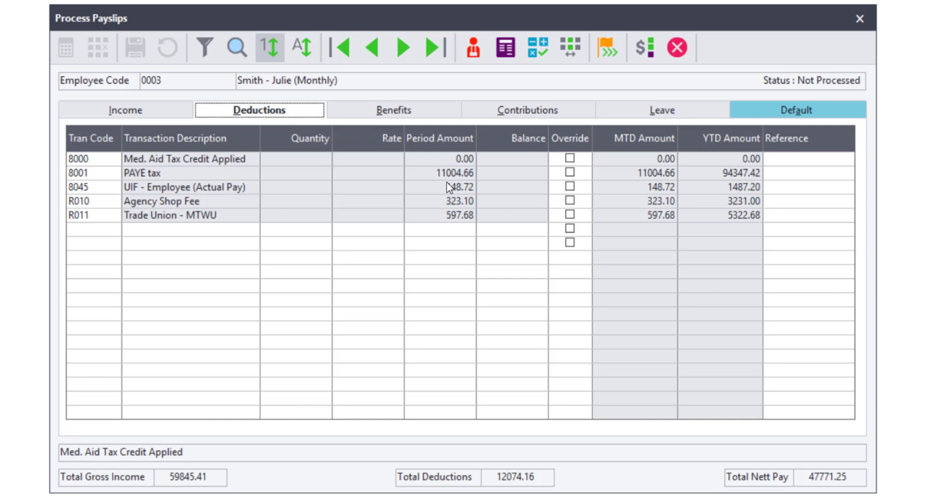
mouse_move(494, 488)
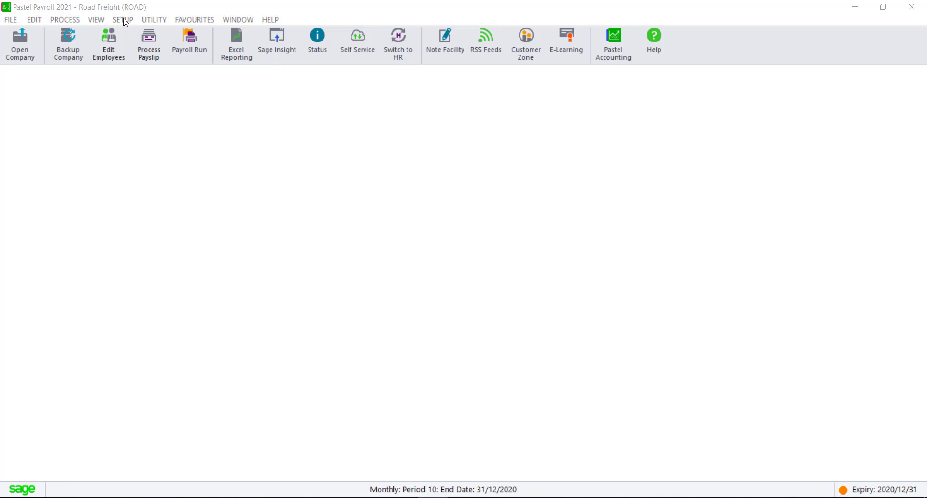
Start a blank new transaction record in SETUP > Transactions.
click(122, 19)
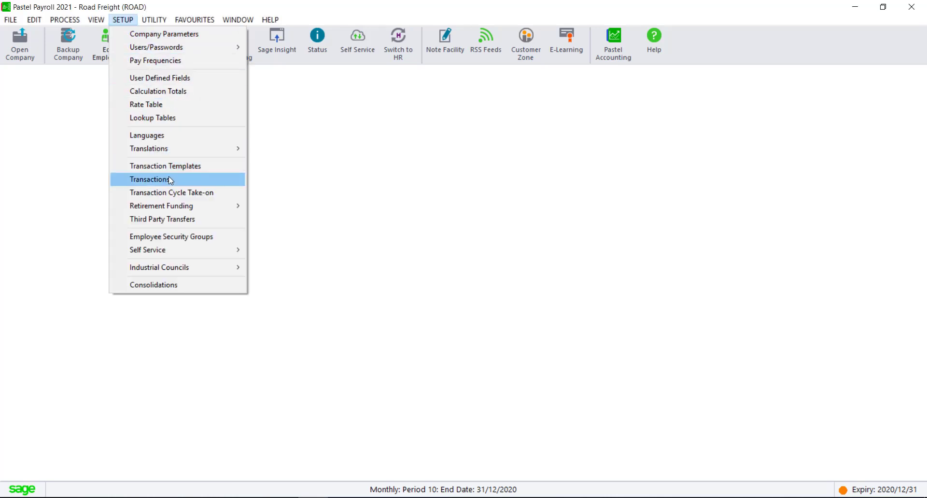
click(151, 179)
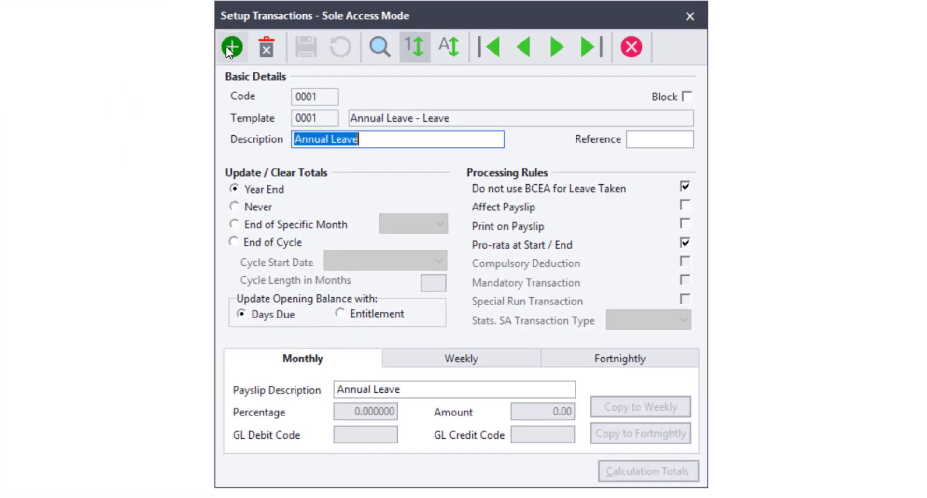
click(231, 47)
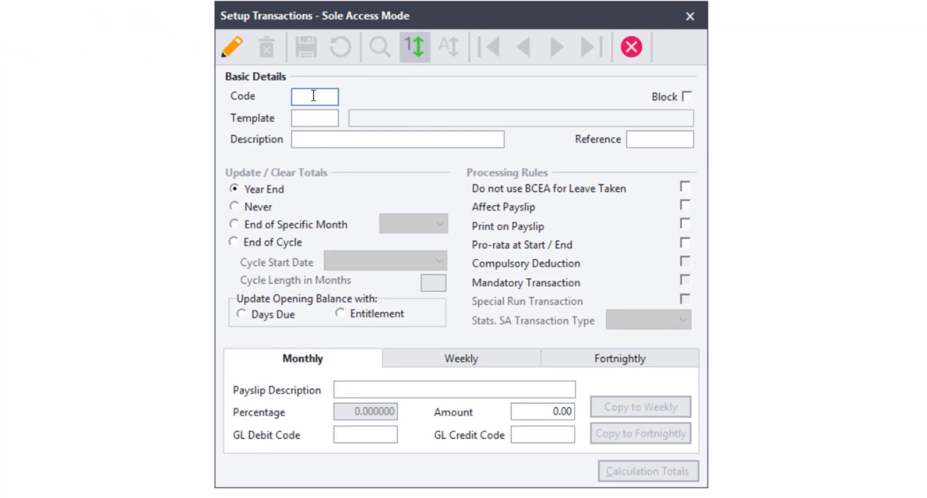
Describe N520 as 'Additional Pay - Don't affect', save it, and close Setup Transactions.
text(N520)
click(314, 118)
text(R)
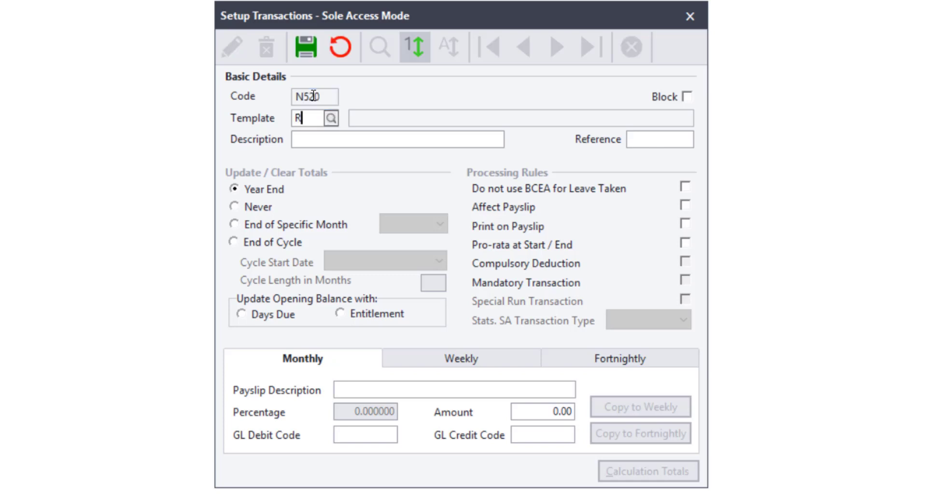
text(520)
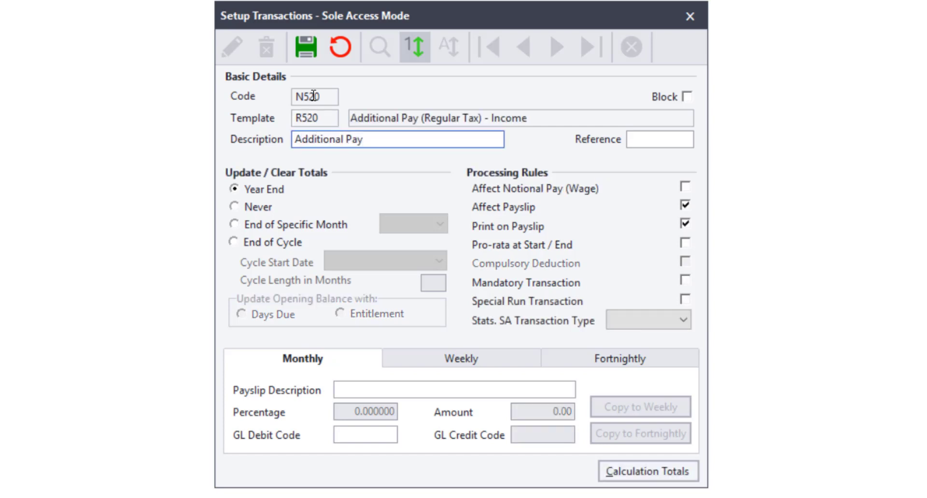
text(-)
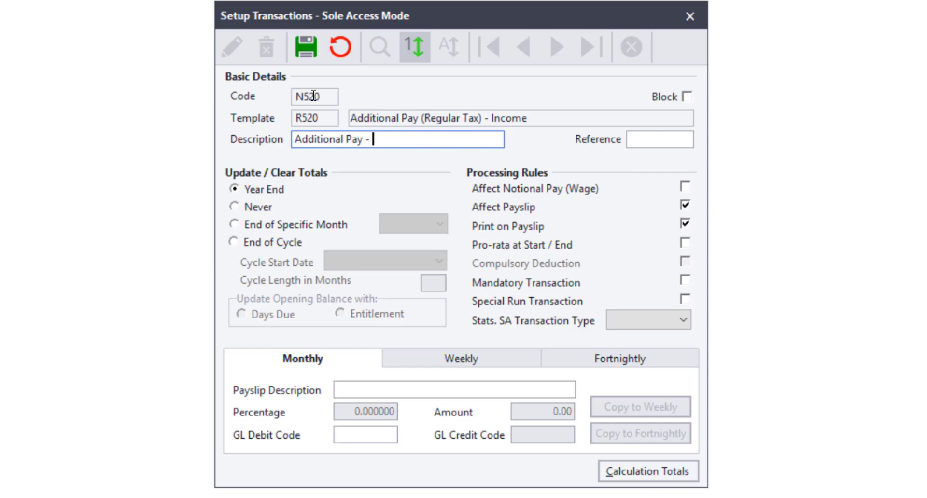
text(Don't)
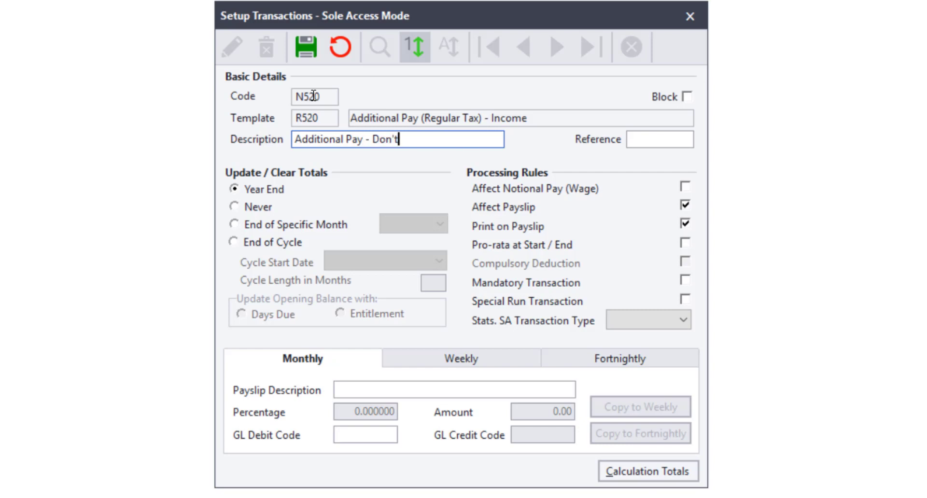
text(affec)
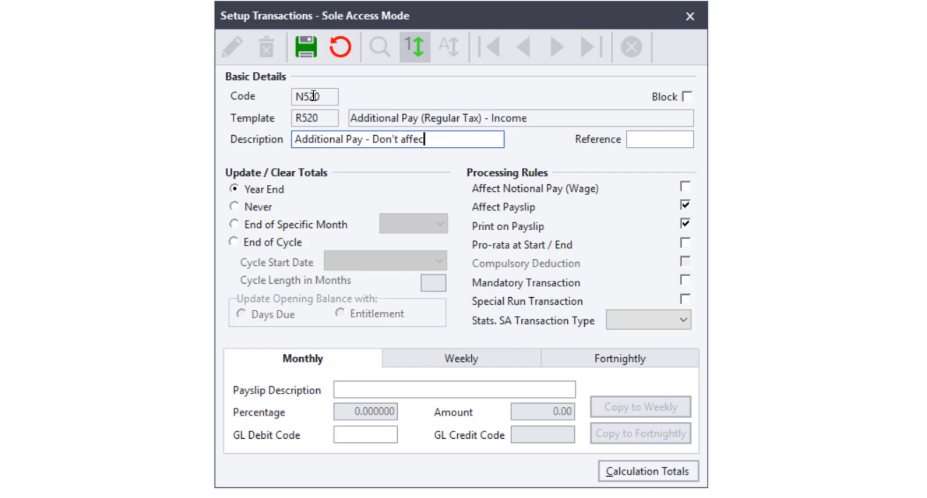
text(t)
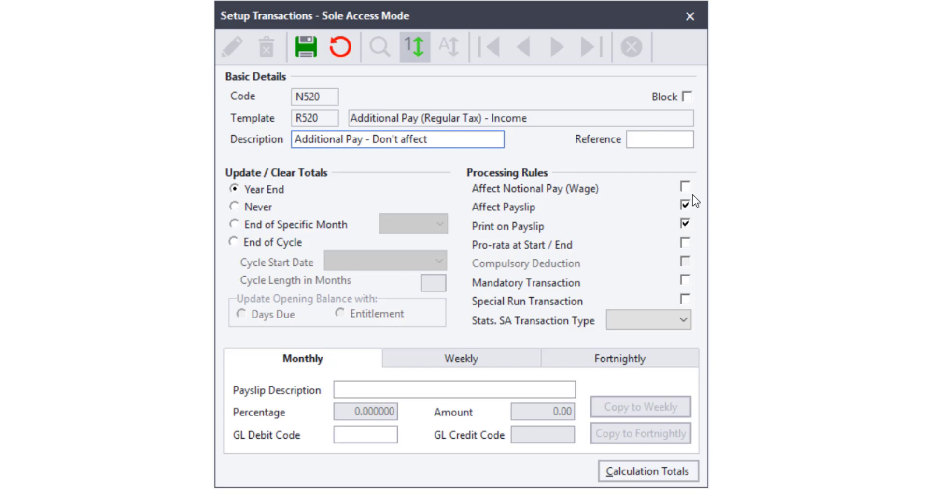
mouse_move(521, 217)
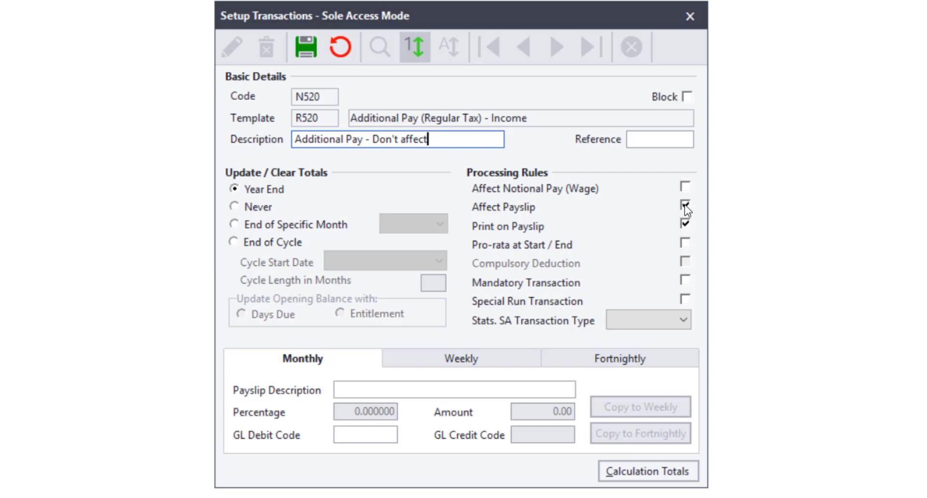
click(685, 207)
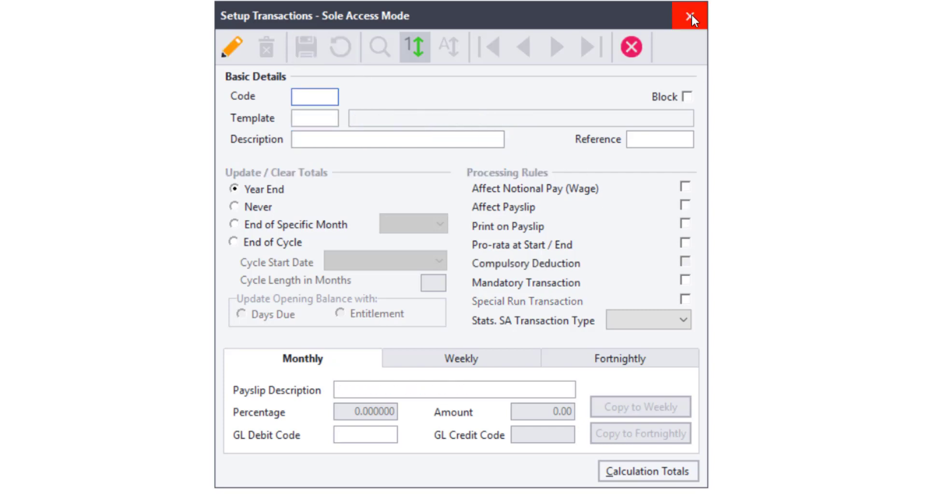
click(690, 16)
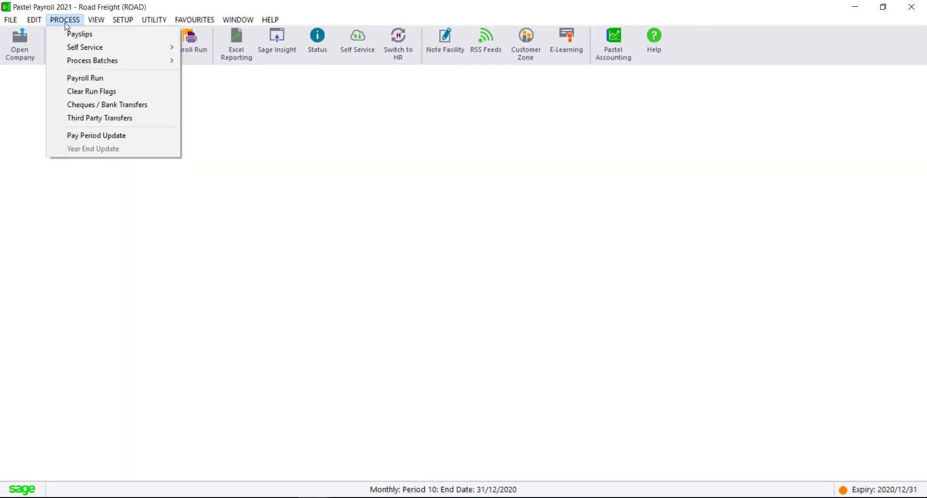
click(80, 34)
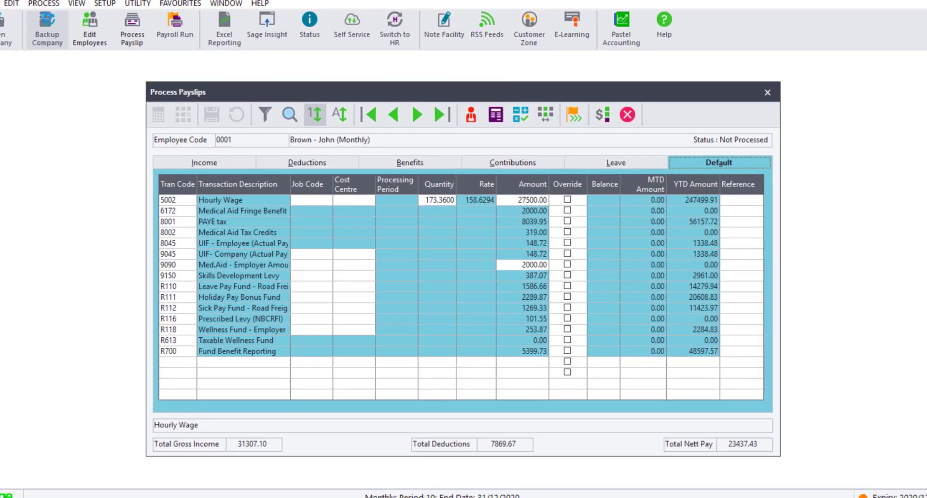
click(615, 162)
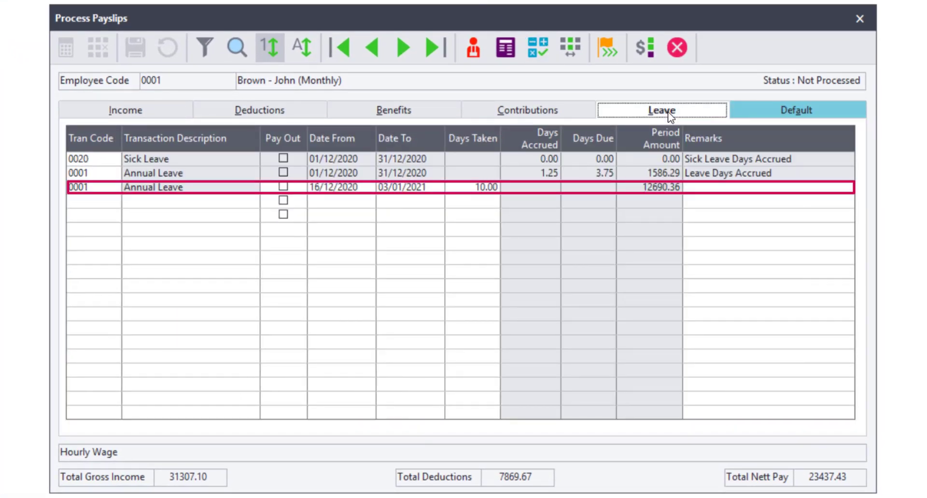
click(124, 110)
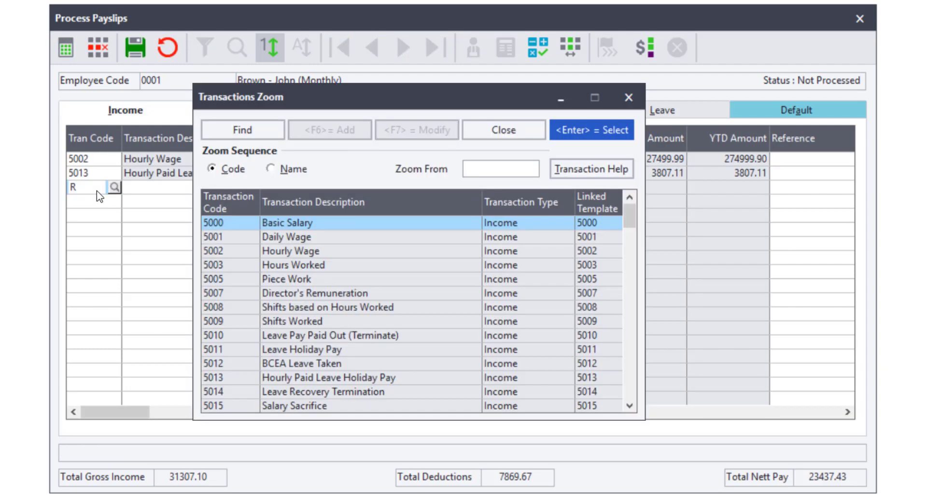
Add R513 Leave Pay - NBCRFI to John Brown's income after checking the Excel analysis.
text(R)
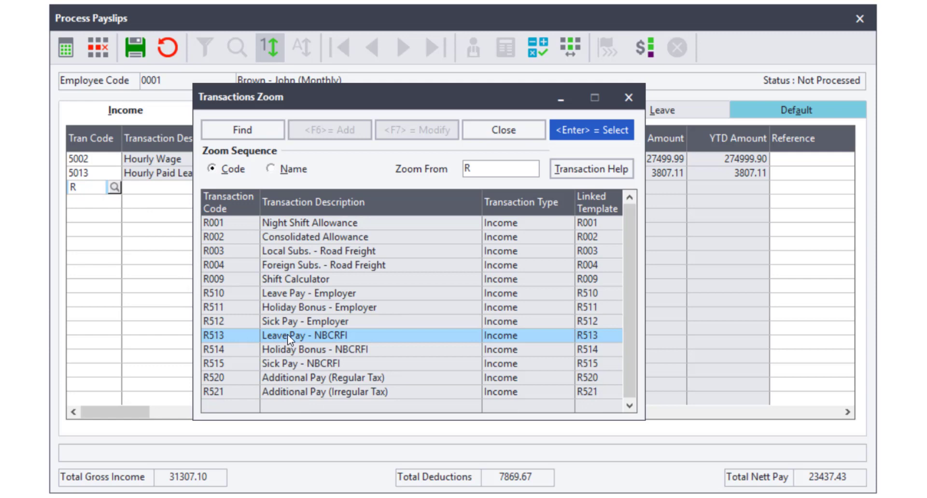
double_click(296, 335)
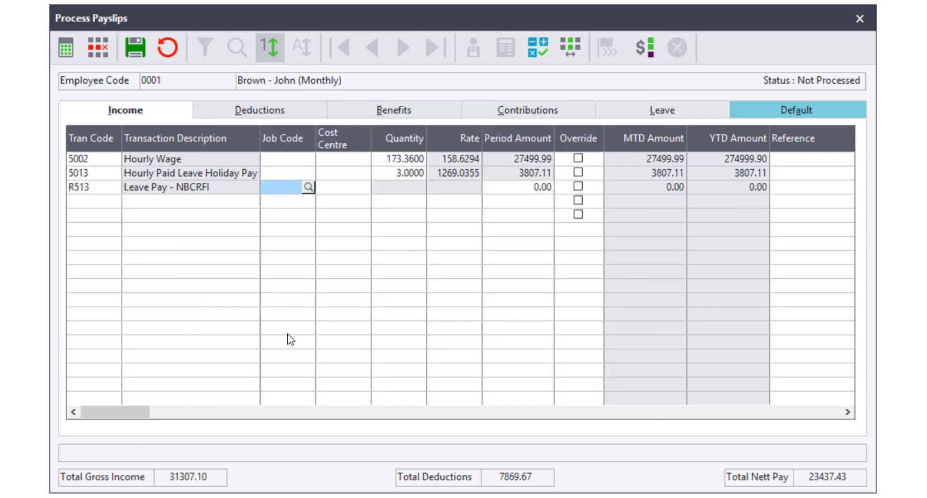
click(518, 187)
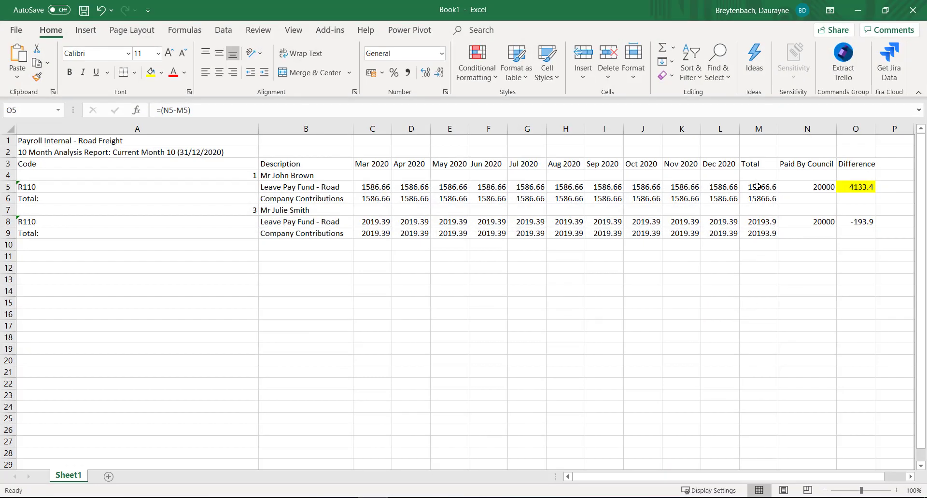
click(758, 199)
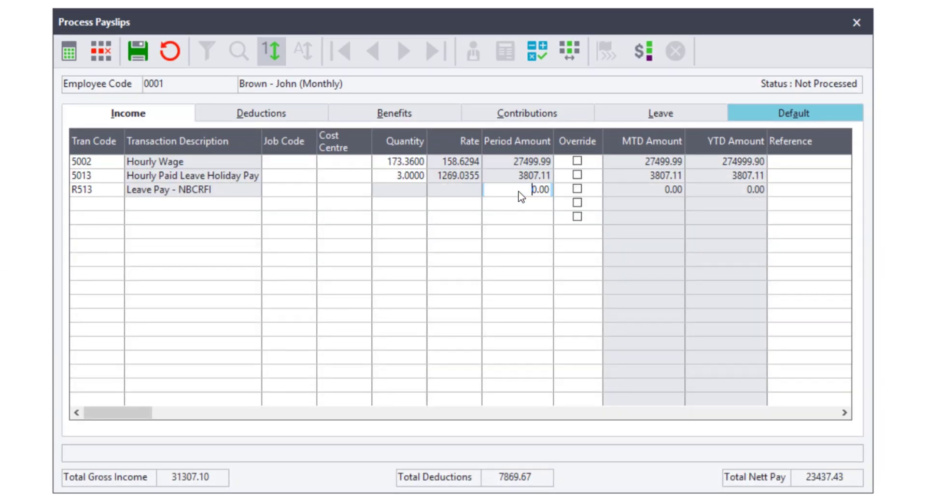
Enter 15866.66 as R513 leave pay and check the Excel difference value.
double_click(540, 189)
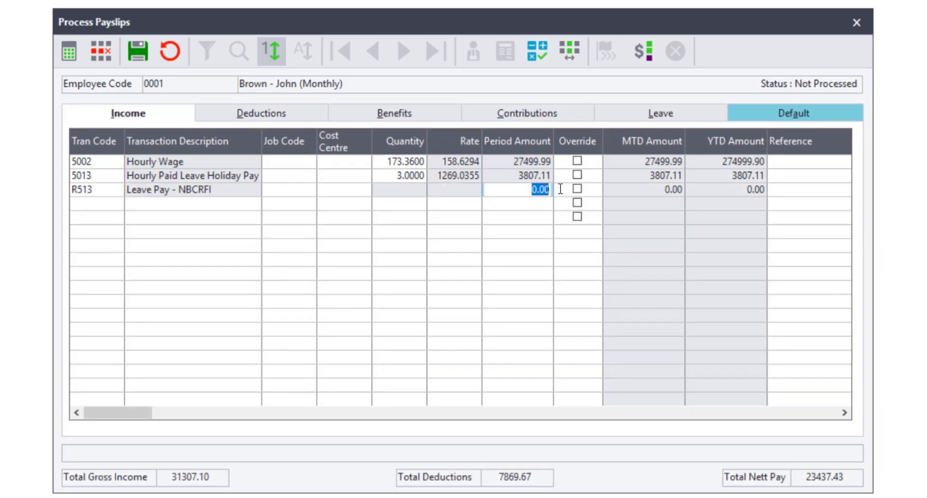
text(1)
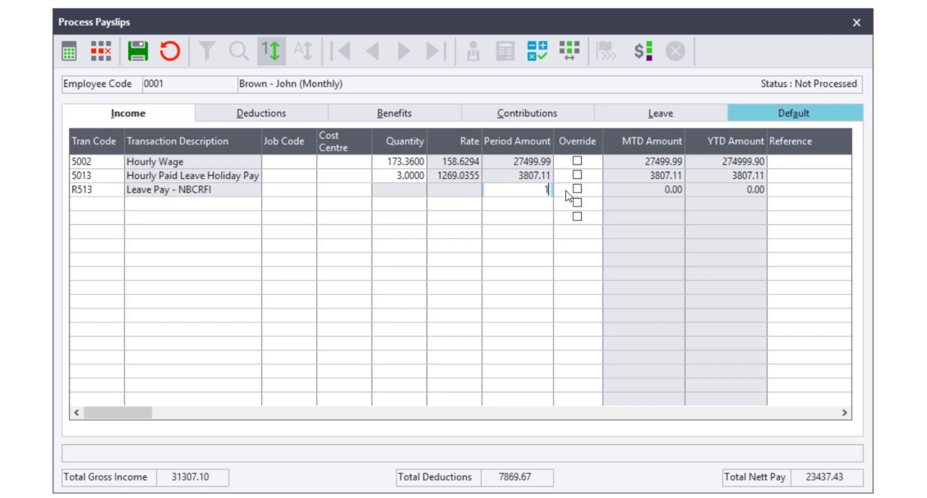
text(5866.66)
click(97, 203)
text(N)
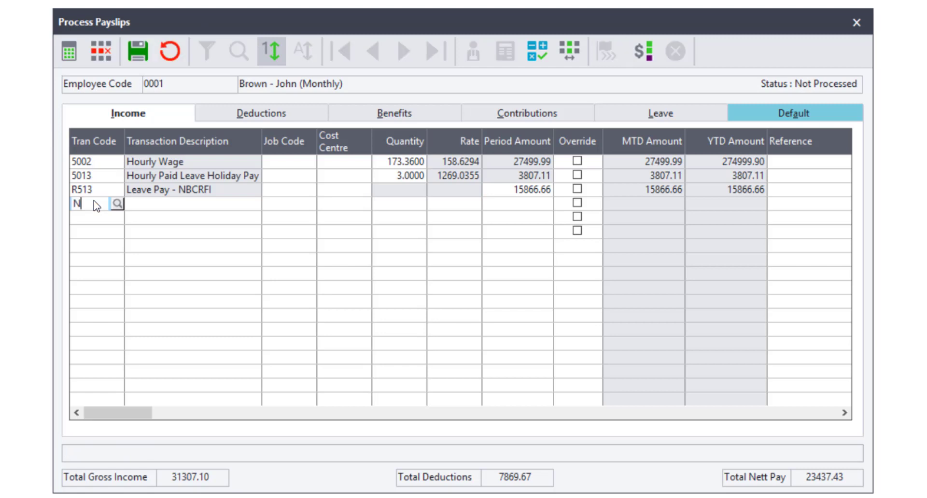
text(520)
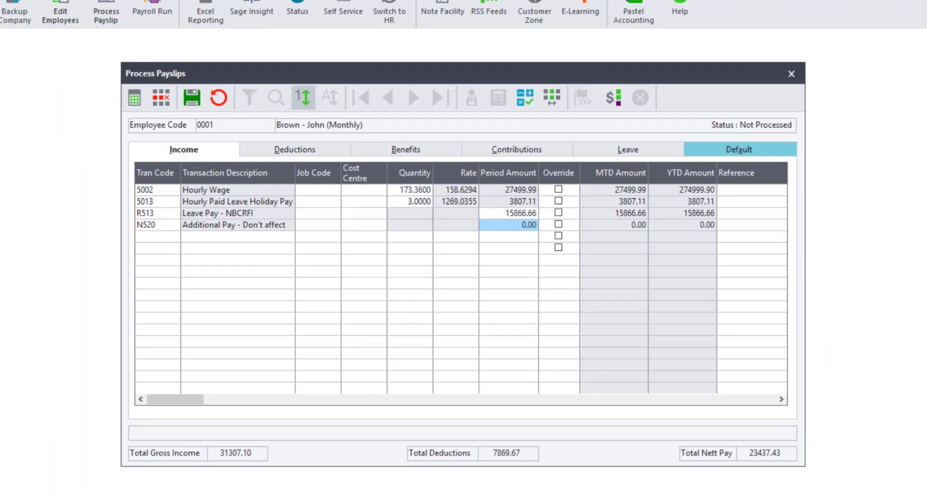
click(205, 12)
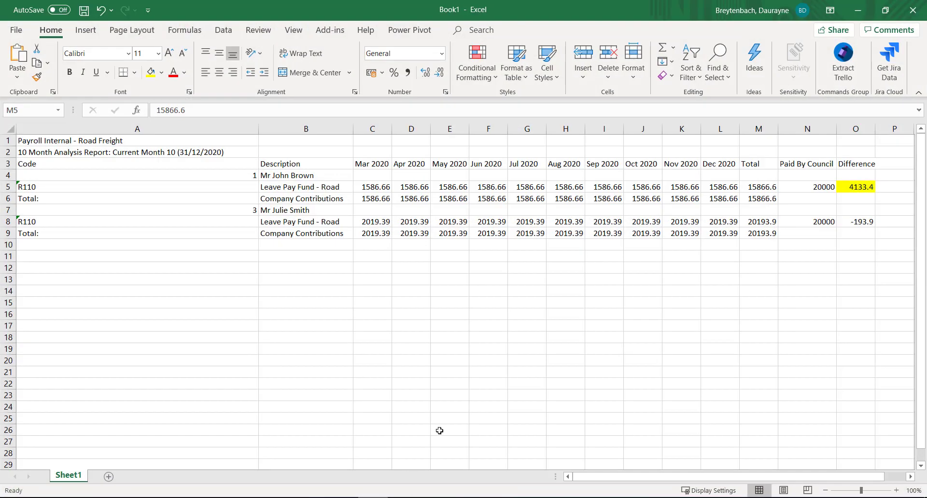
click(856, 187)
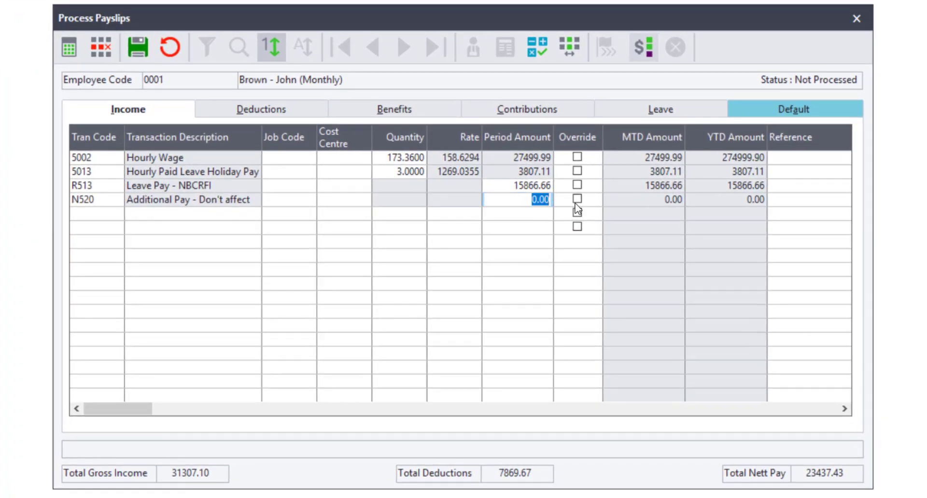
text(4)
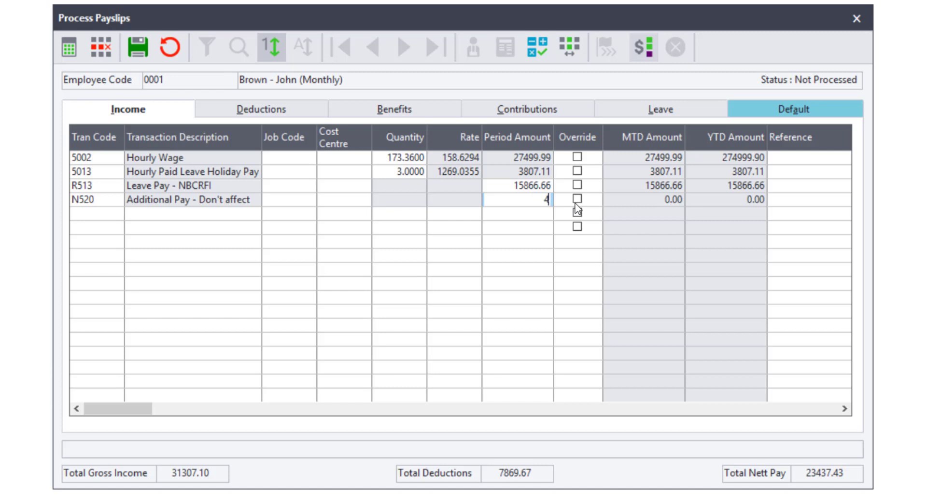
text(133.40)
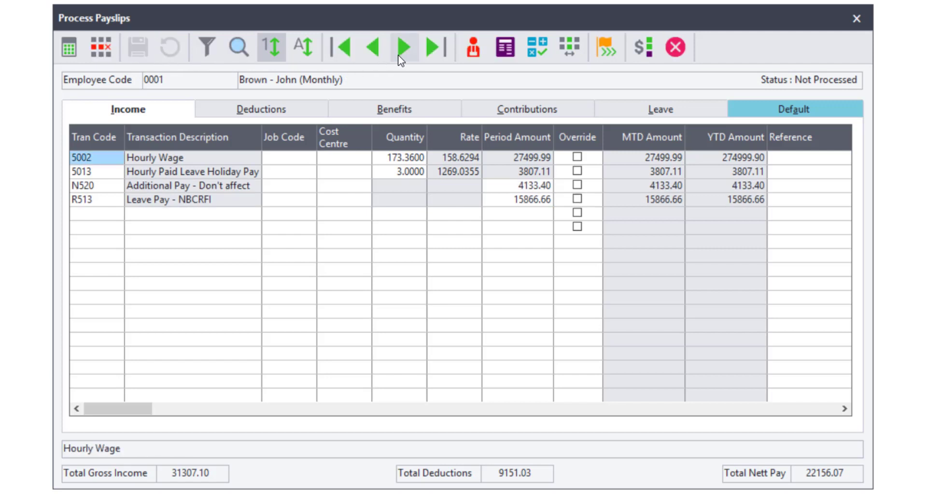
click(404, 47)
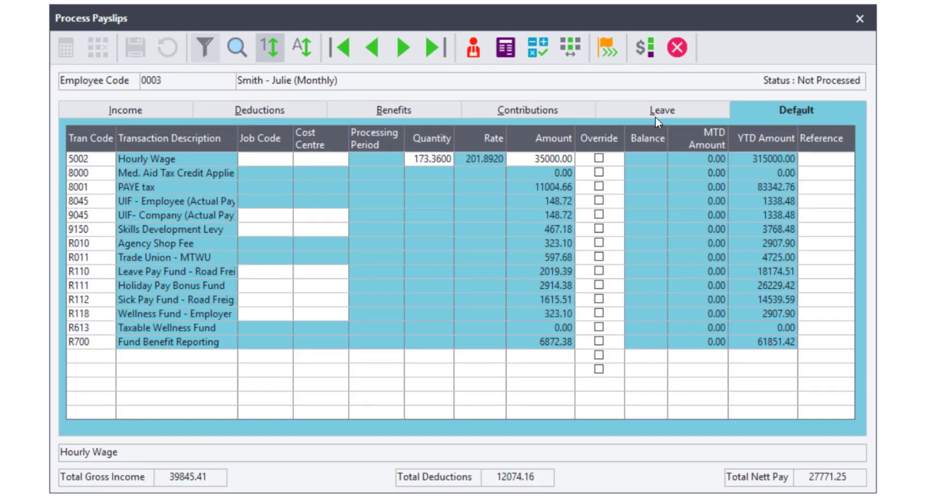
click(662, 110)
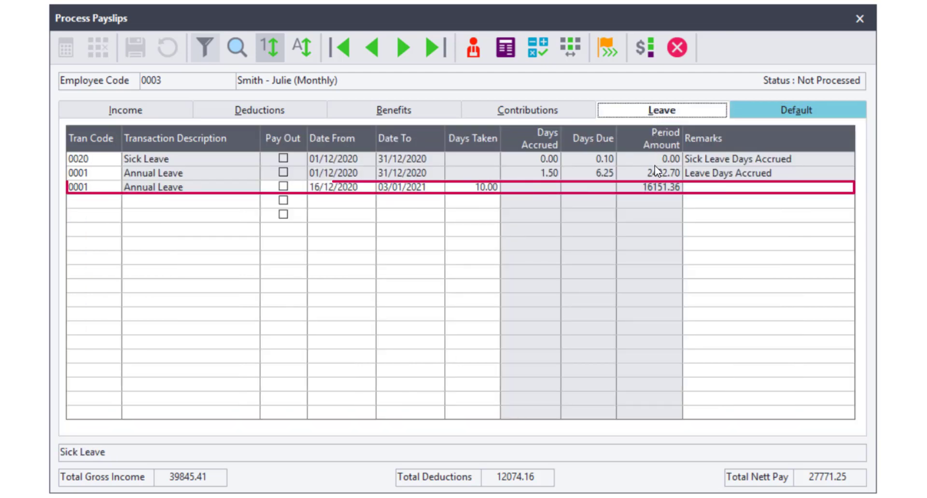
mouse_move(461, 147)
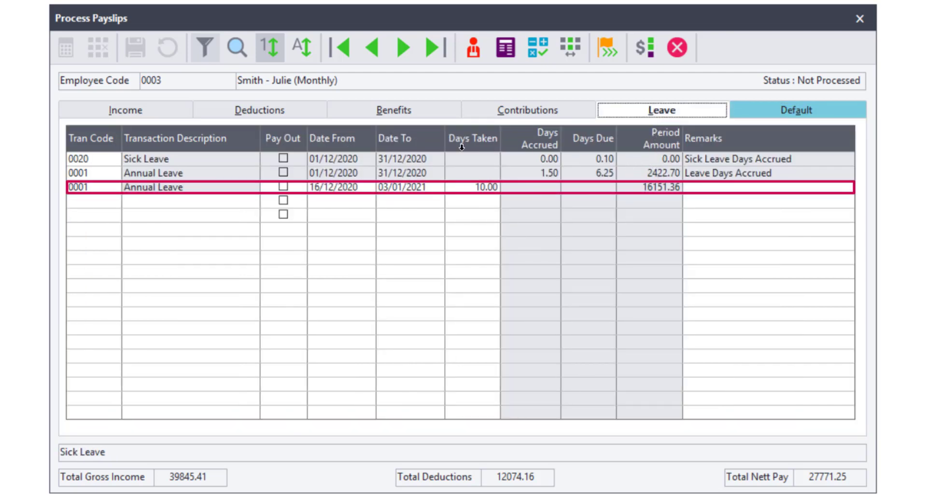
click(124, 110)
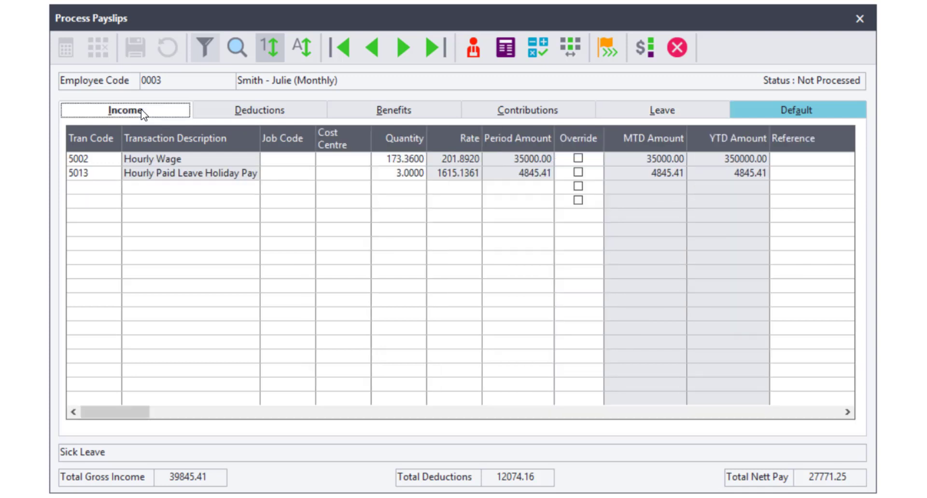
click(89, 187)
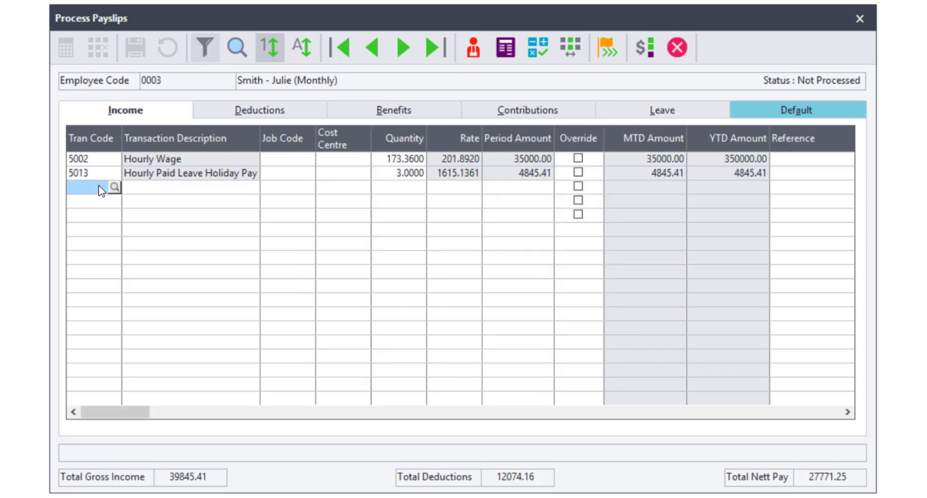
text(R)
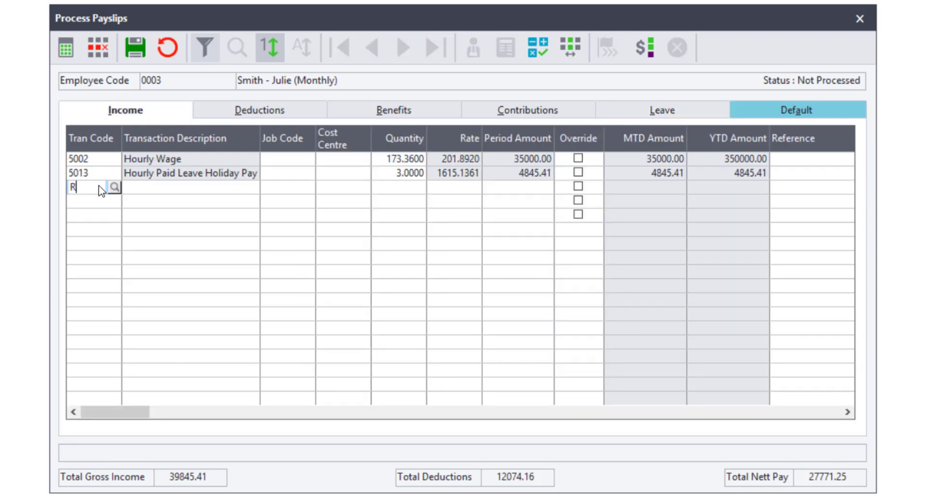
text(5)
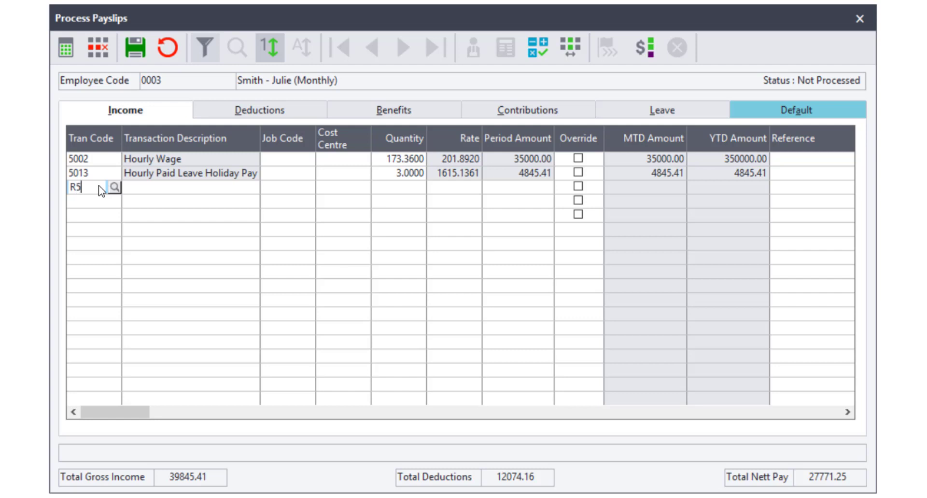